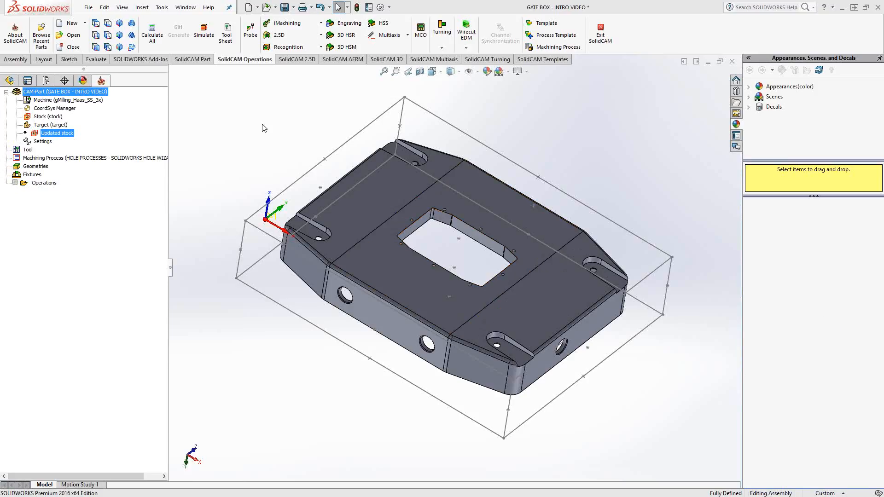
pyautogui.moveTo(248, 69)
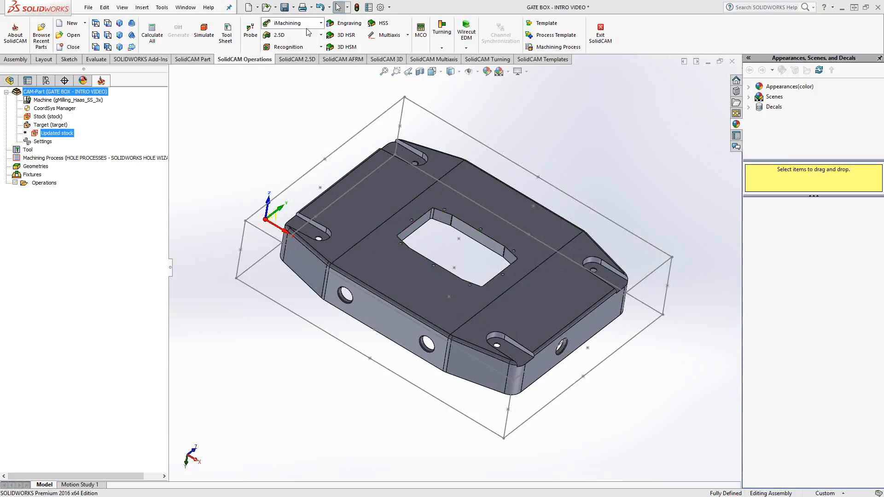
pyautogui.moveTo(251, 123)
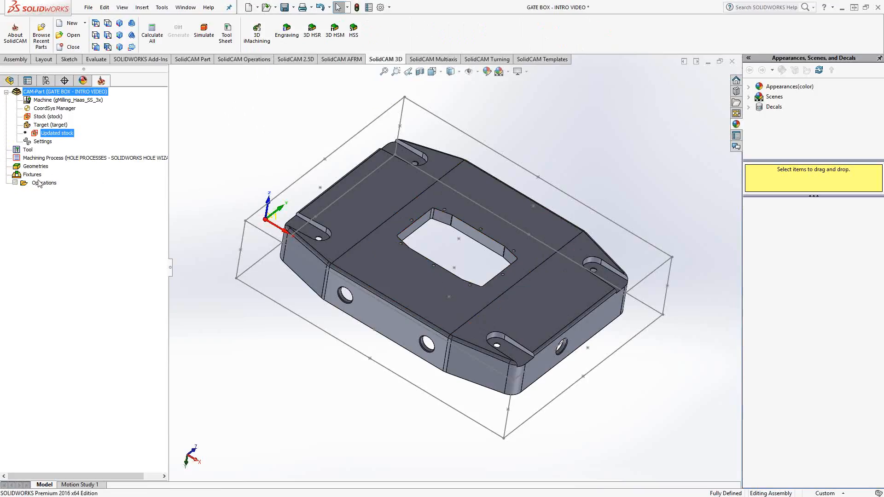
# Step: Add a 3D iMachining operation and set its coordinate system to MAC 2
pyautogui.rightClick(43, 183)
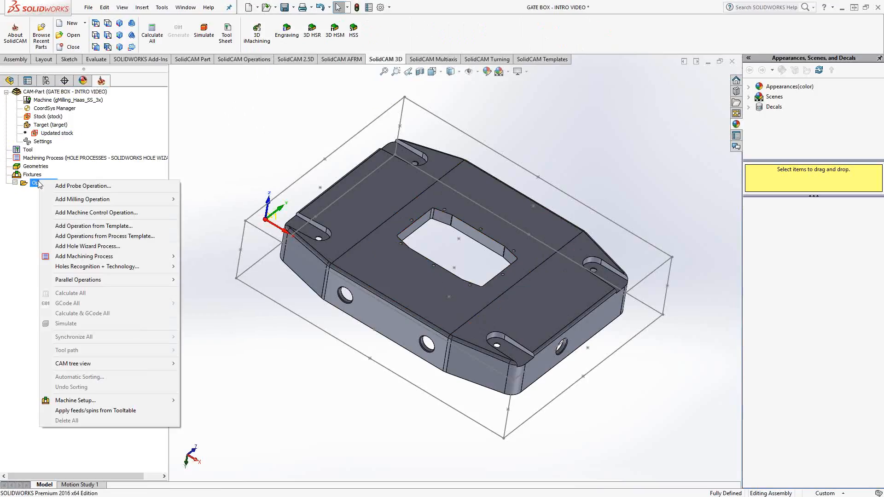
pyautogui.moveTo(82, 199)
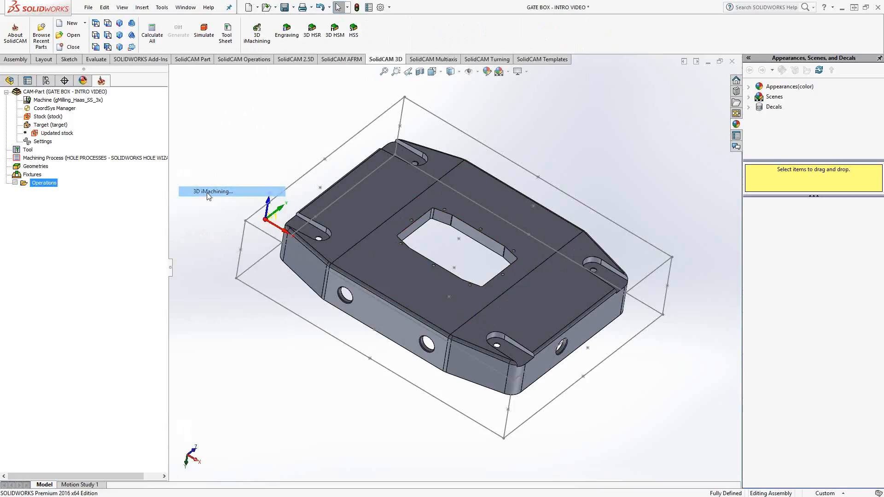
pyautogui.click(213, 192)
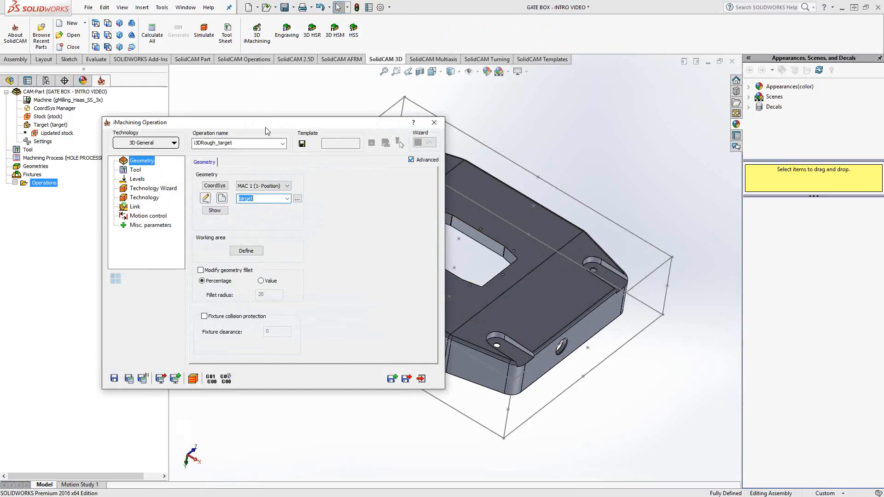
pyautogui.moveTo(265, 122); pyautogui.dragTo(214, 125)
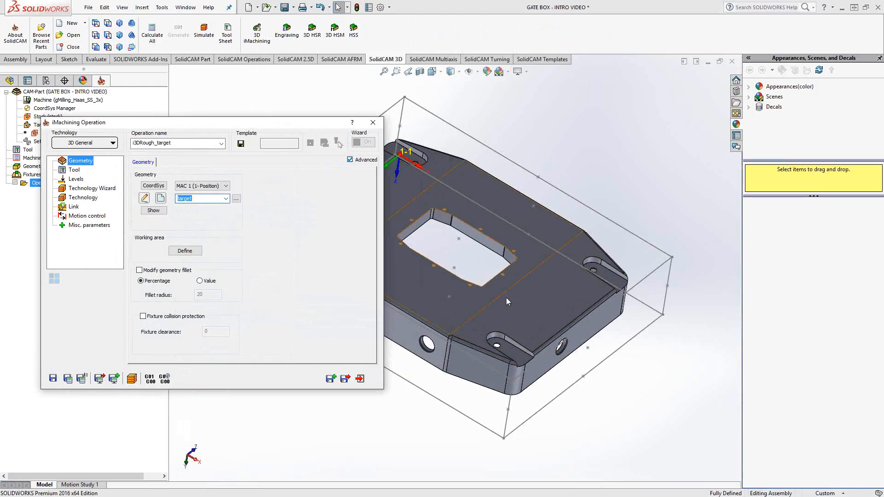
pyautogui.click(226, 186)
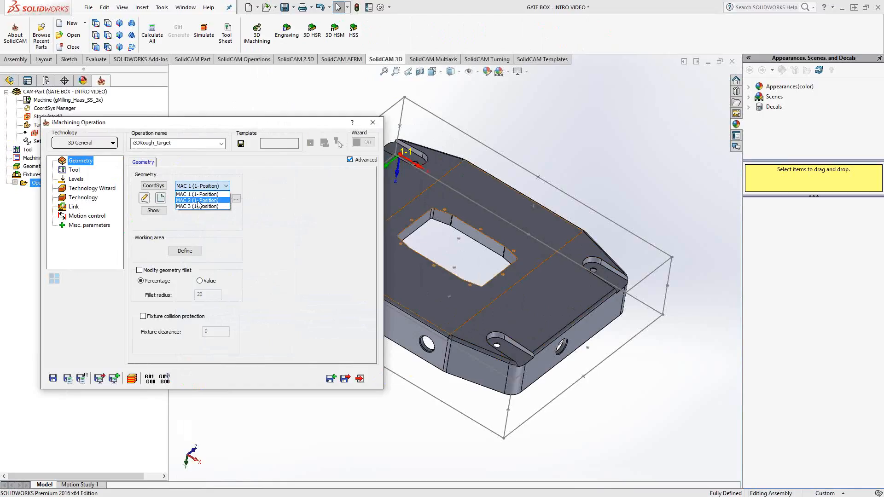
pyautogui.click(197, 201)
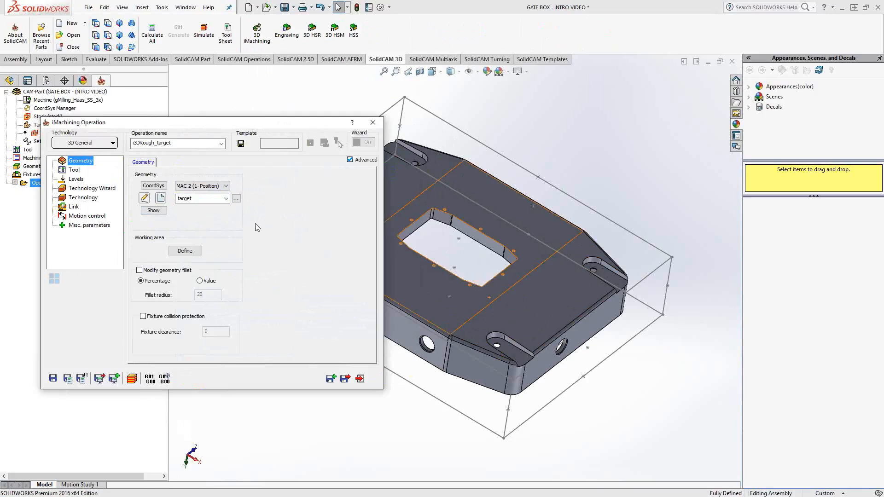
pyautogui.moveTo(267, 176)
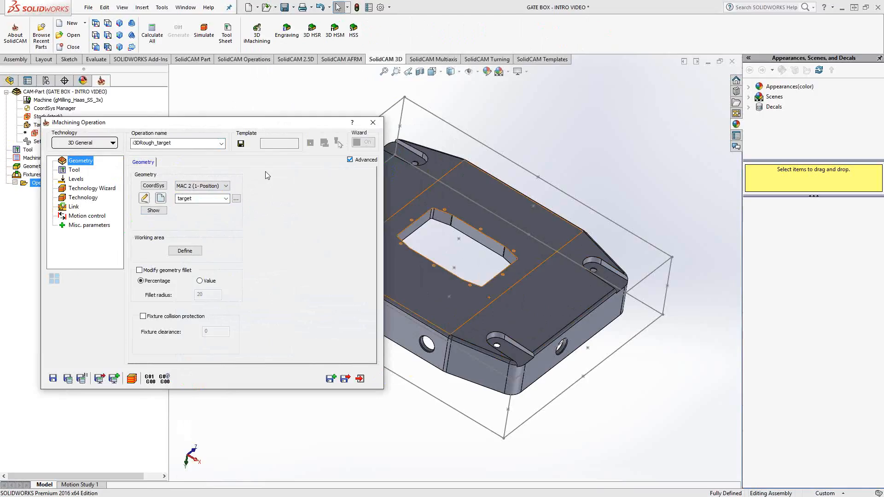
pyautogui.moveTo(75, 172)
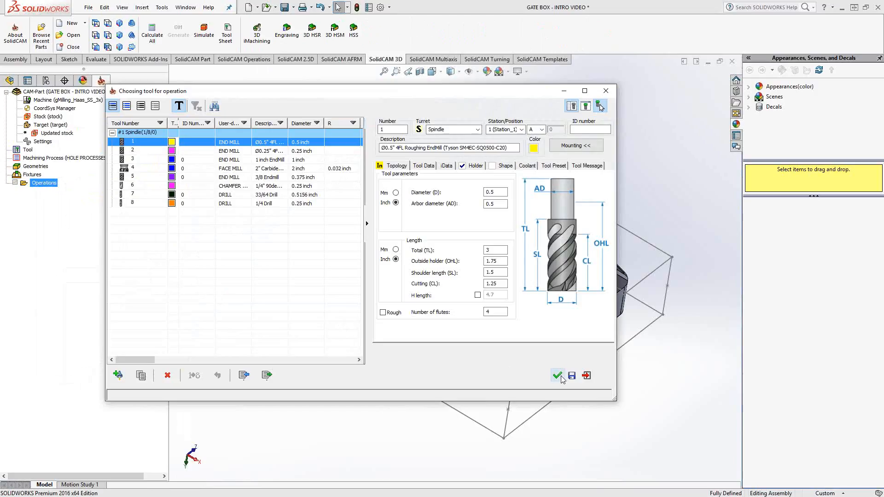
# Step: Assign tool 1, the 0.5-inch four-flute roughing end mill, and view its feed and spin data
pyautogui.click(557, 377)
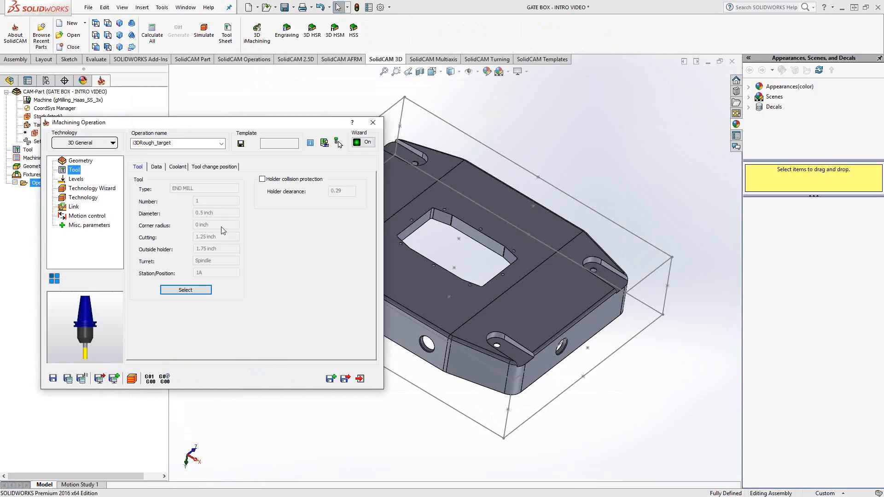
pyautogui.moveTo(169, 179)
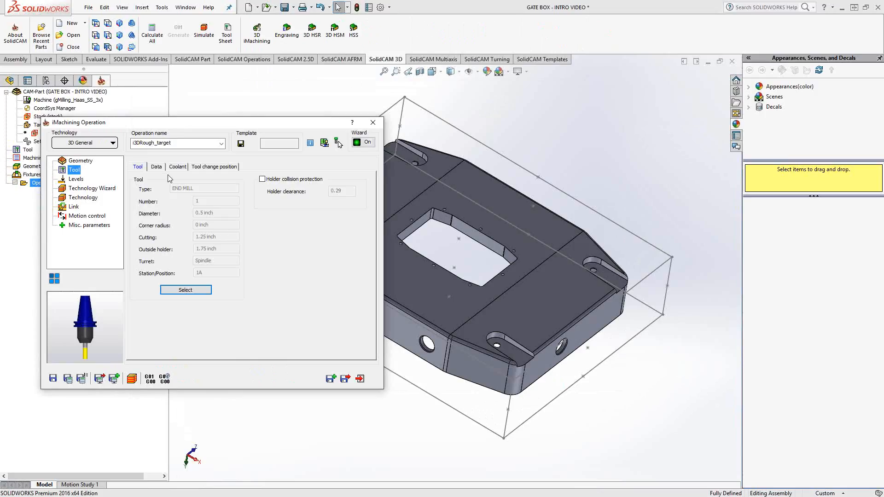
pyautogui.click(157, 166)
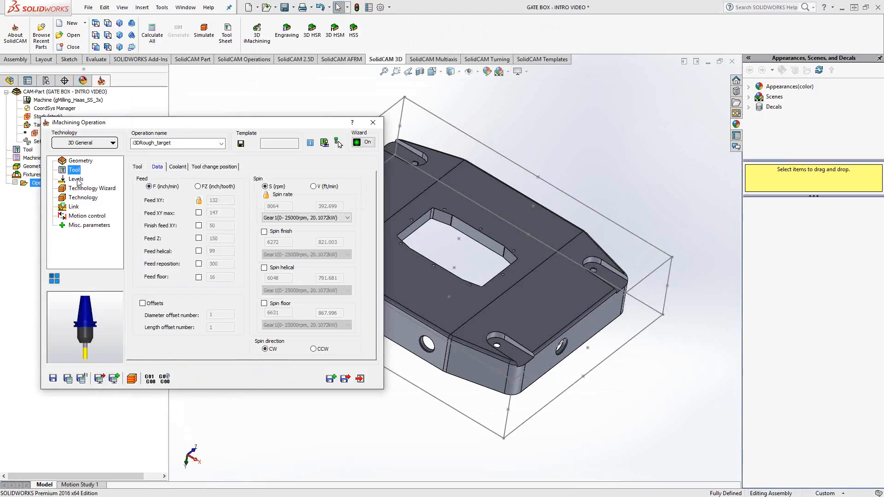
# Step: Pick the milling levels from the model: upper level -0.05, lower level -2.1
pyautogui.click(75, 178)
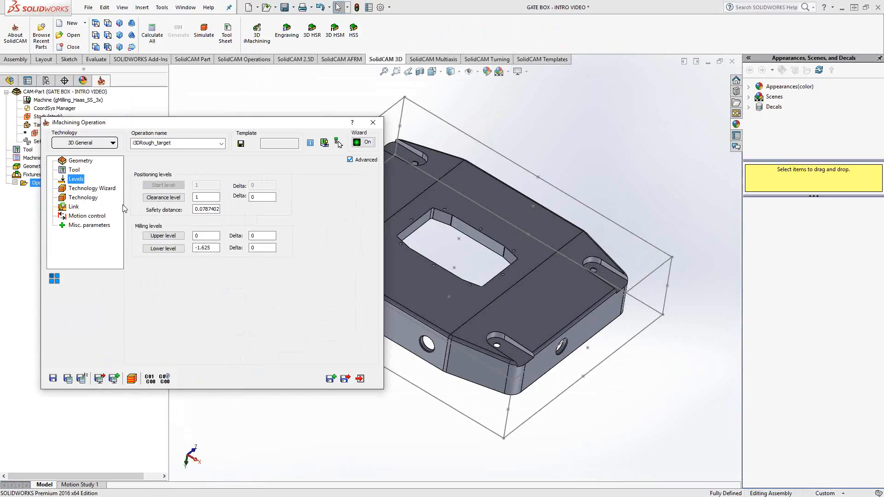
pyautogui.moveTo(164, 236)
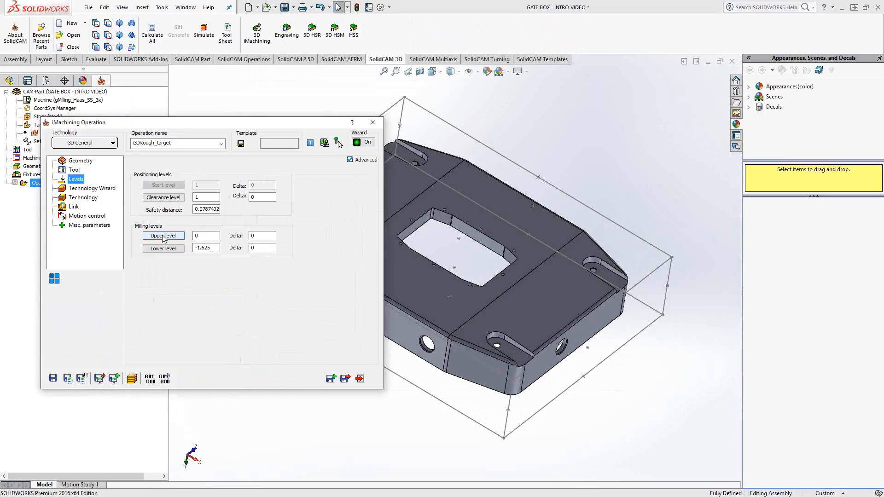
pyautogui.click(163, 236)
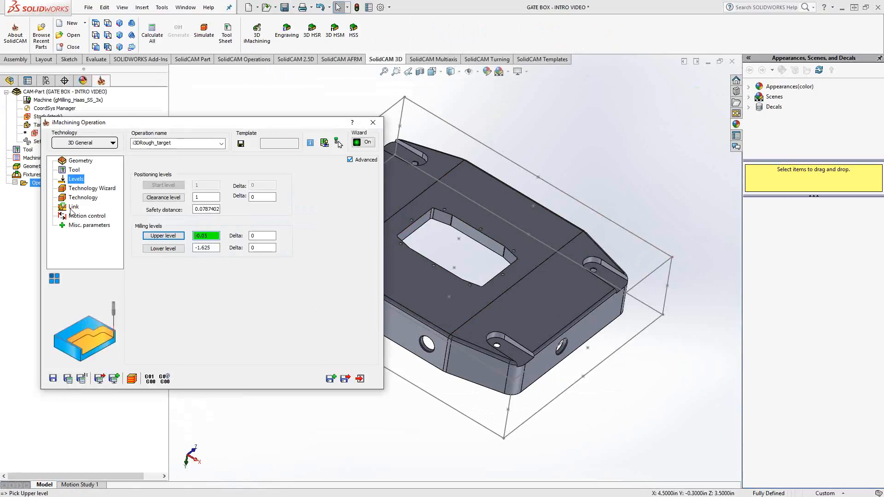
pyautogui.click(163, 249)
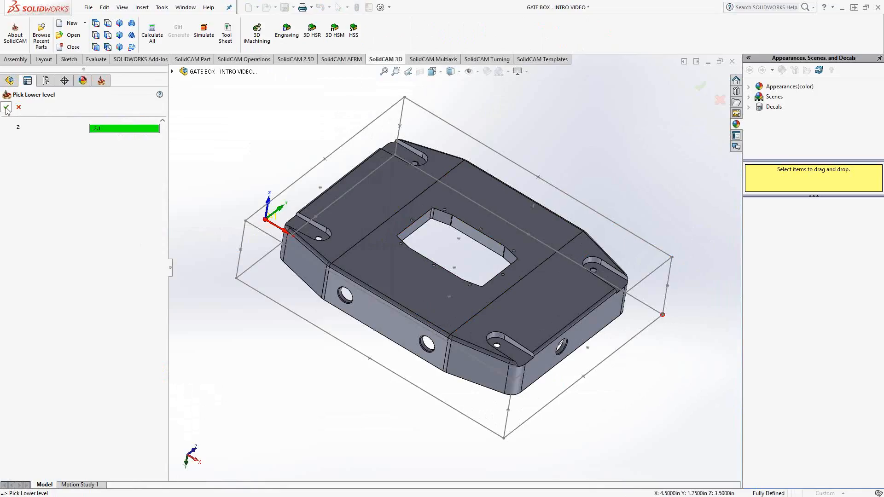
pyautogui.click(6, 108)
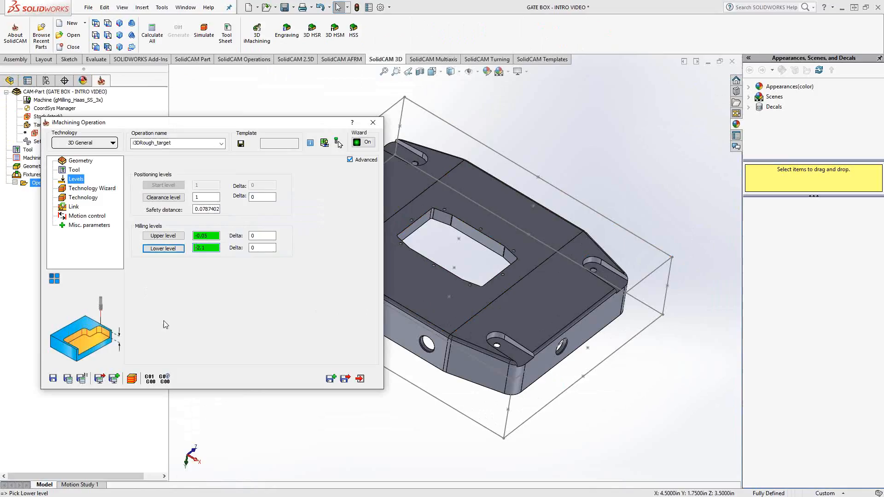
pyautogui.click(92, 188)
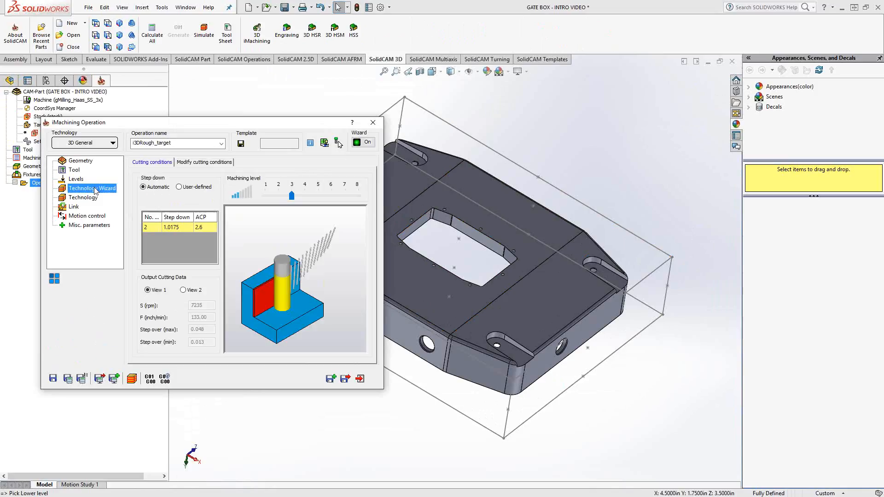
pyautogui.moveTo(273, 249)
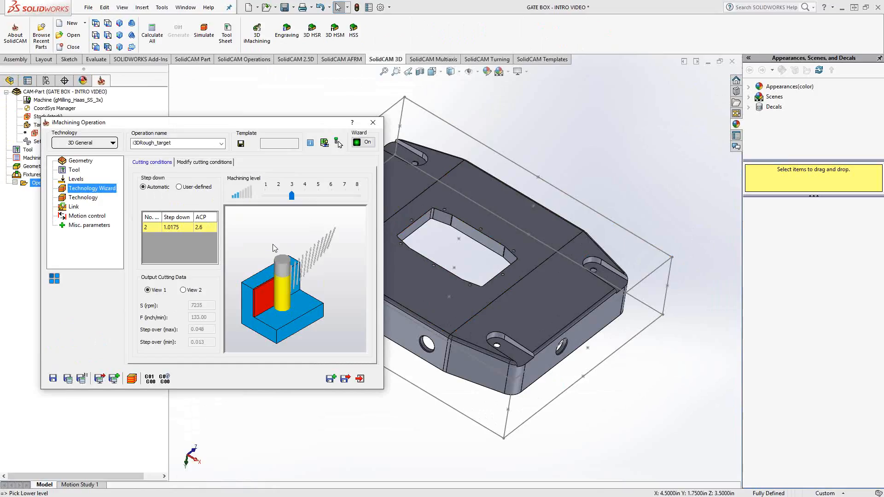
# Step: Raise the machining level slider to 7, giving 10558 rpm and 258 in/min
pyautogui.moveTo(292, 196); pyautogui.dragTo(344, 196)
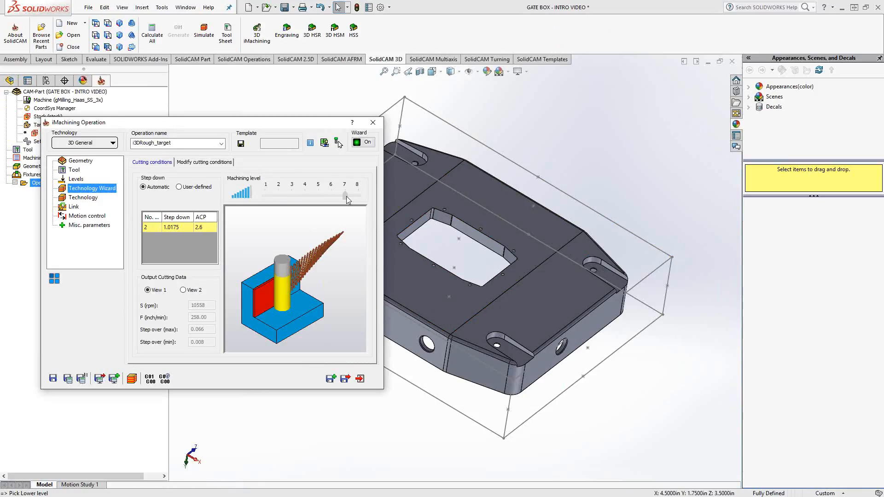
pyautogui.click(84, 198)
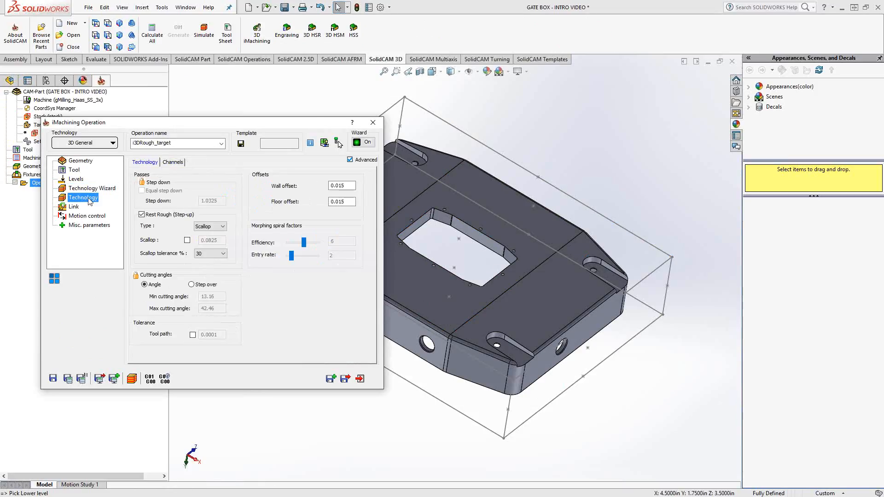
# Step: Check the 0.015 wall and floor offsets and enable a .015 rest-rough scallop
pyautogui.click(341, 185)
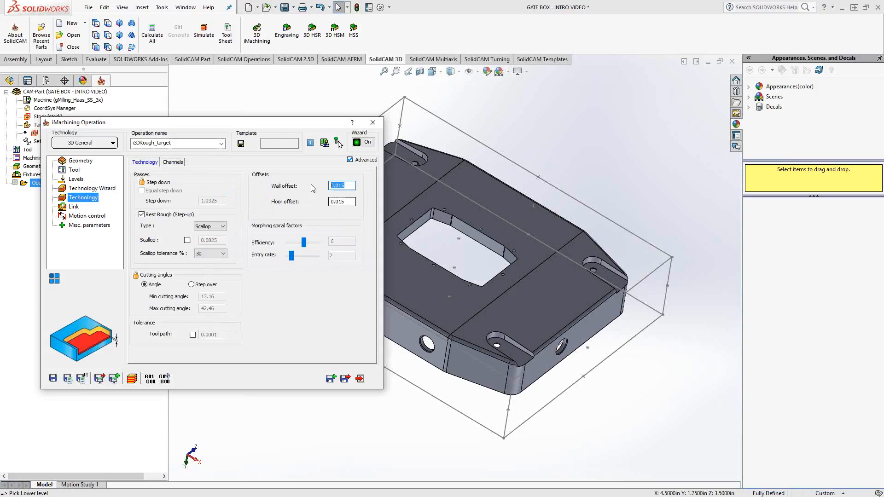
pyautogui.click(341, 201)
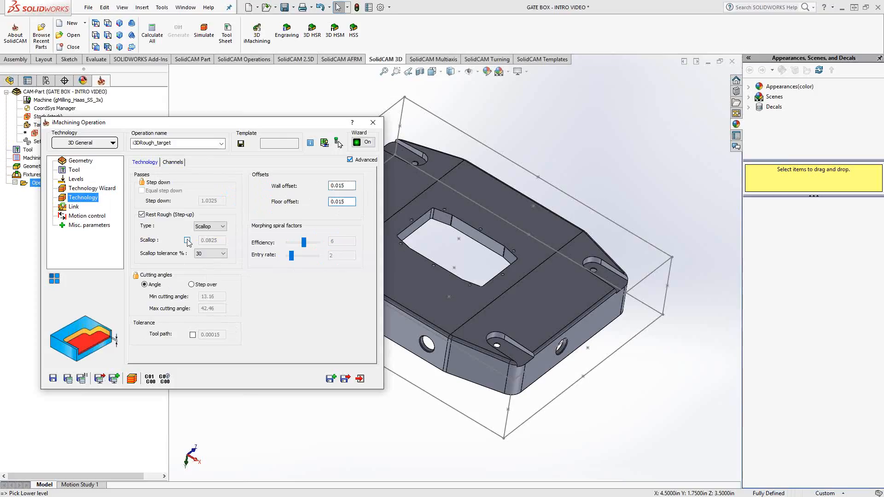
pyautogui.click(188, 241)
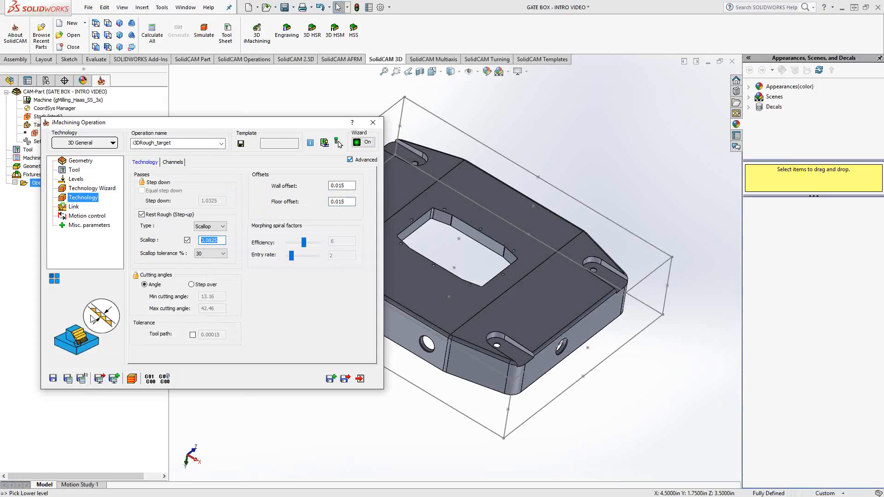
pyautogui.write('.01')
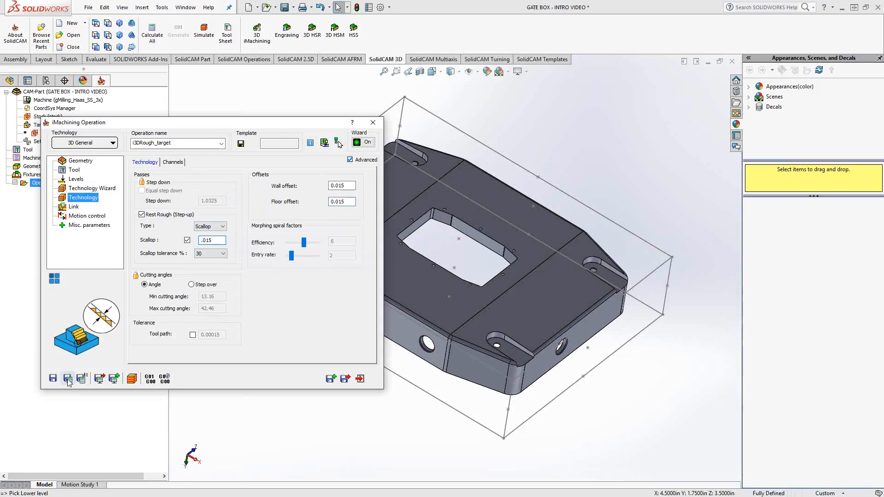
# Step: Calculate the i3DRough_target toolpath and close the operation window to view it on the part
pyautogui.click(68, 378)
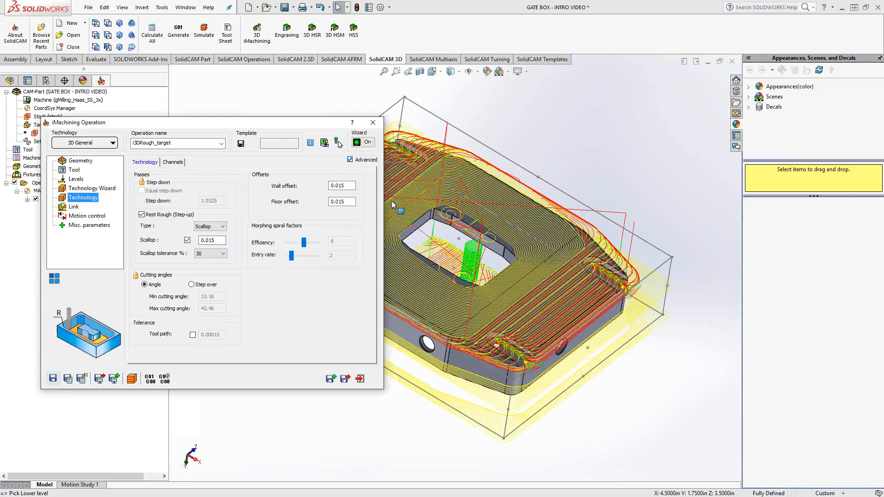
pyautogui.moveTo(373, 123)
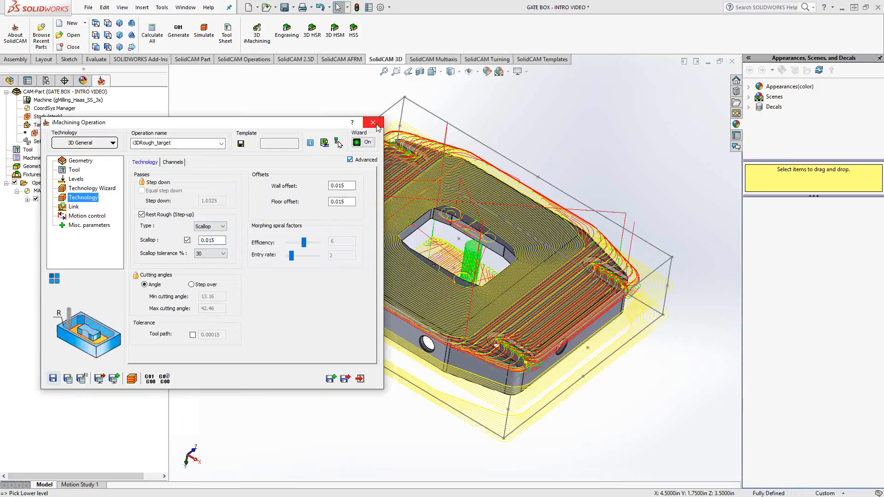
pyautogui.click(372, 122)
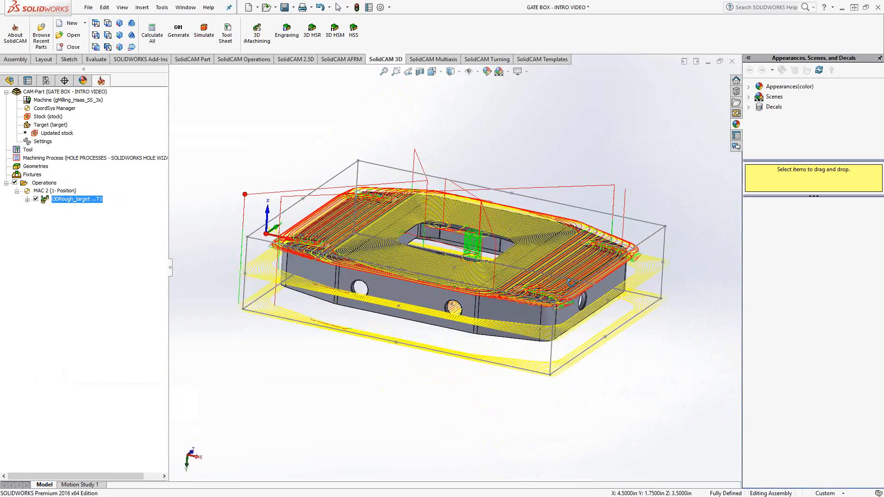
pyautogui.scroll(3)
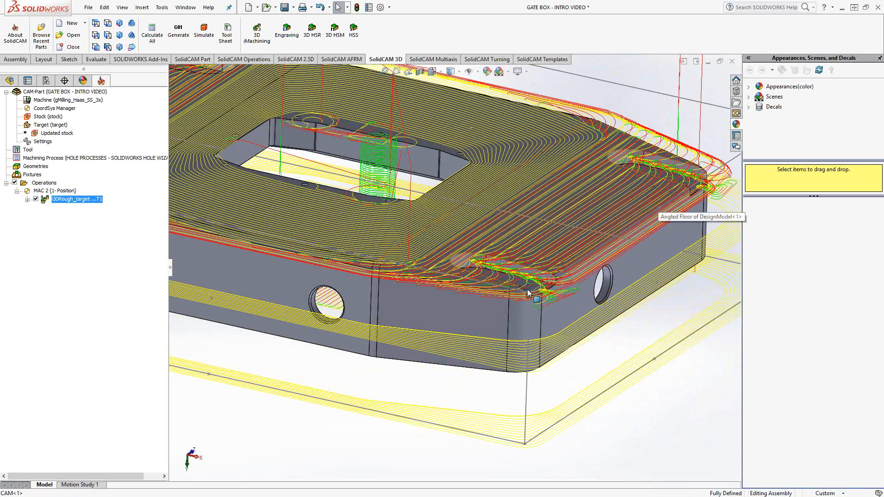
pyautogui.moveTo(592, 189)
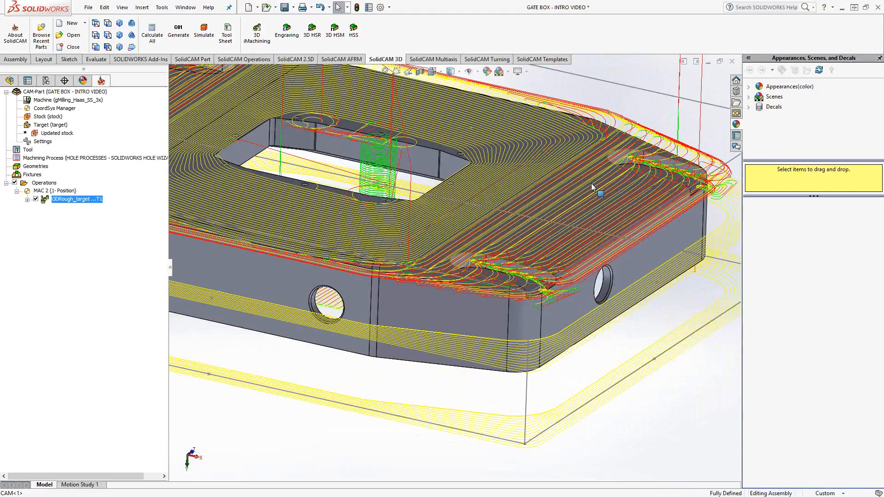
pyautogui.moveTo(568, 228)
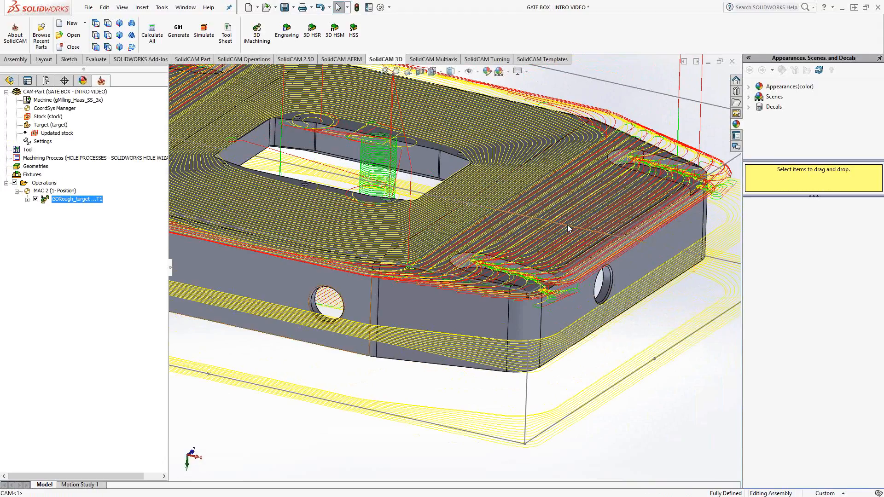
pyautogui.rightClick(77, 199)
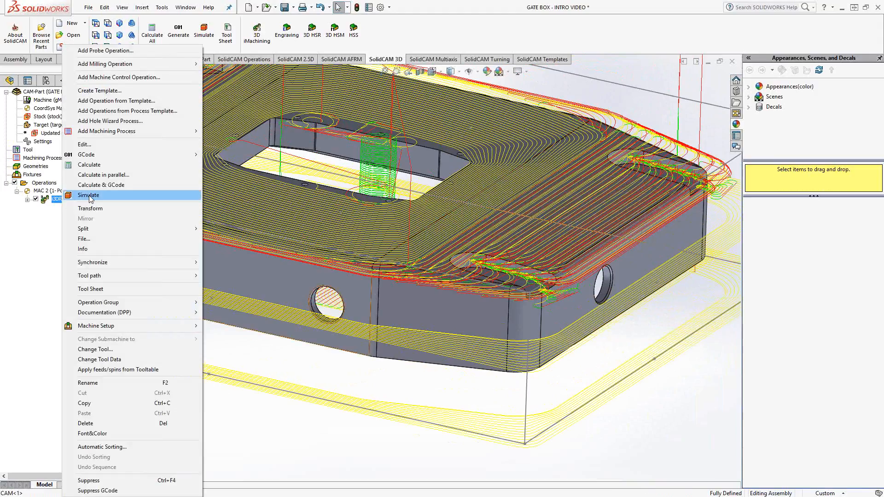
pyautogui.click(89, 195)
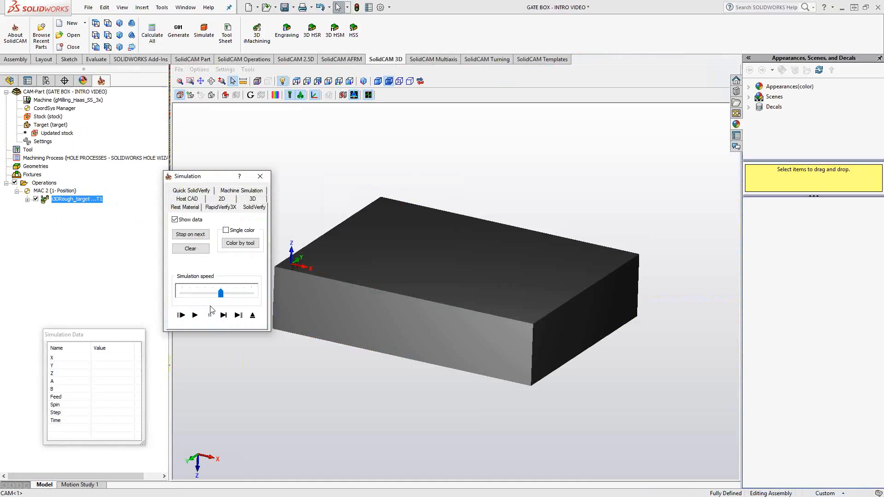
pyautogui.click(193, 315)
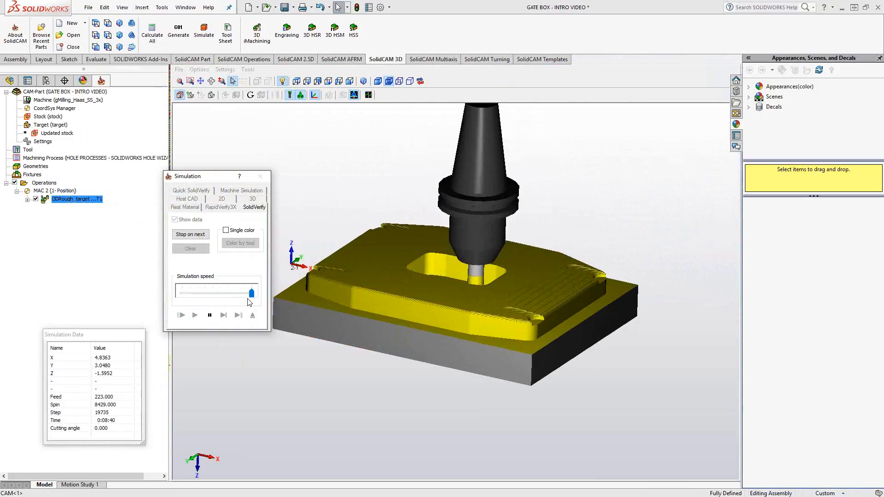
pyautogui.click(194, 314)
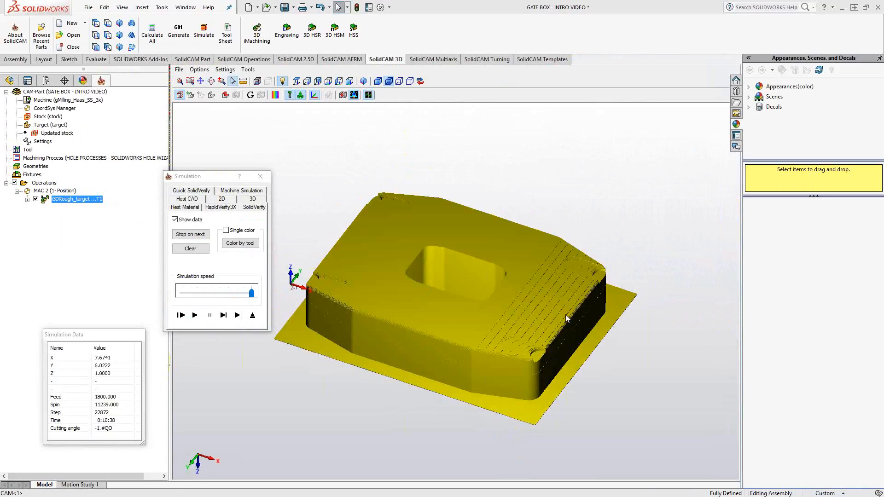
pyautogui.click(253, 315)
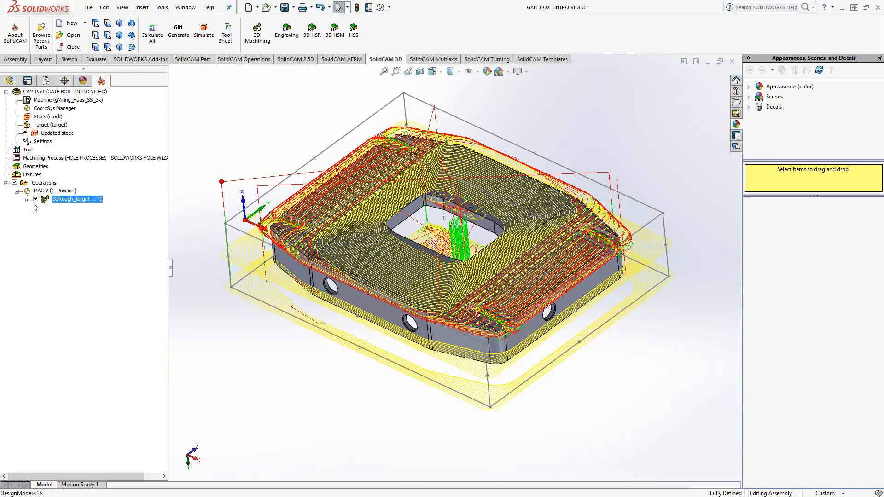
# Step: Hide the rough toolpath and duplicate the operation as i3DRough_target_1
pyautogui.click(35, 199)
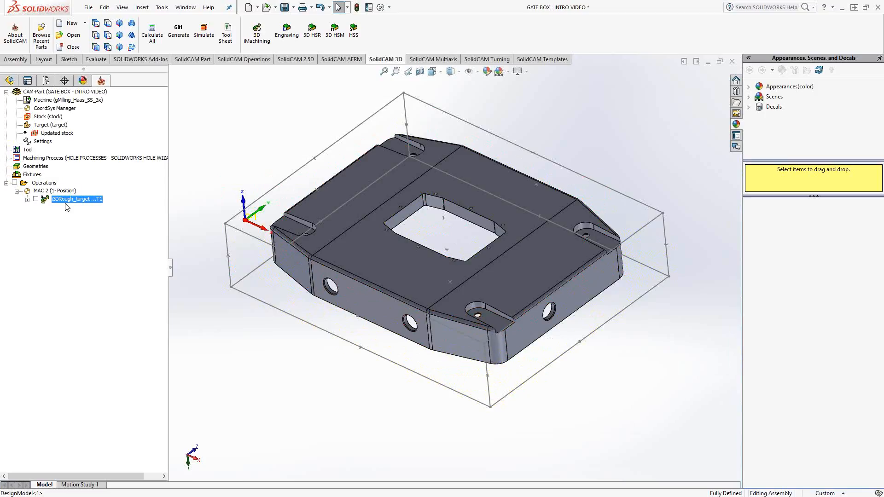
pyautogui.doubleClick(77, 199)
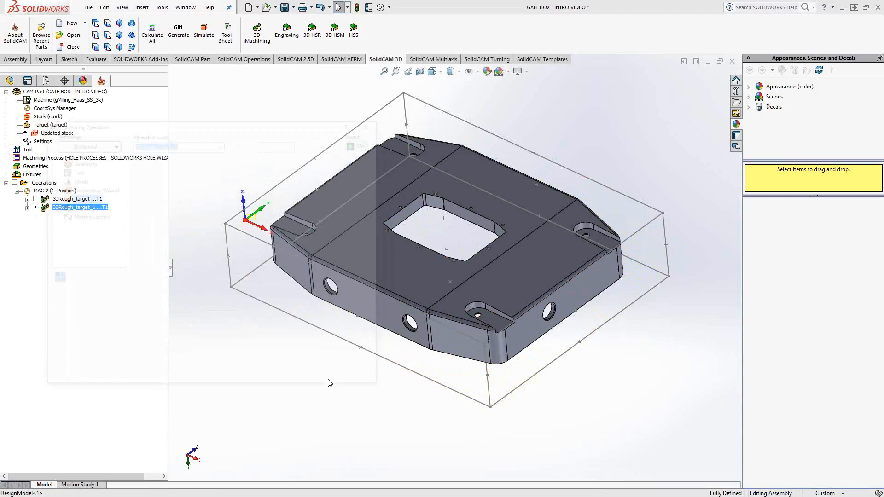
# Step: Switch i3DRough_target_1 to tool 2, the 0.25-inch end mill, and calculate its toolpath
pyautogui.doubleClick(79, 207)
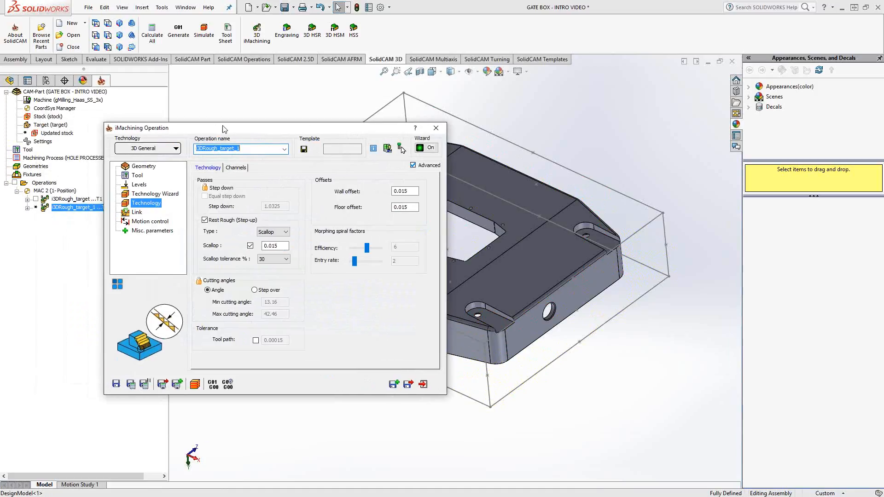
pyautogui.moveTo(135, 180)
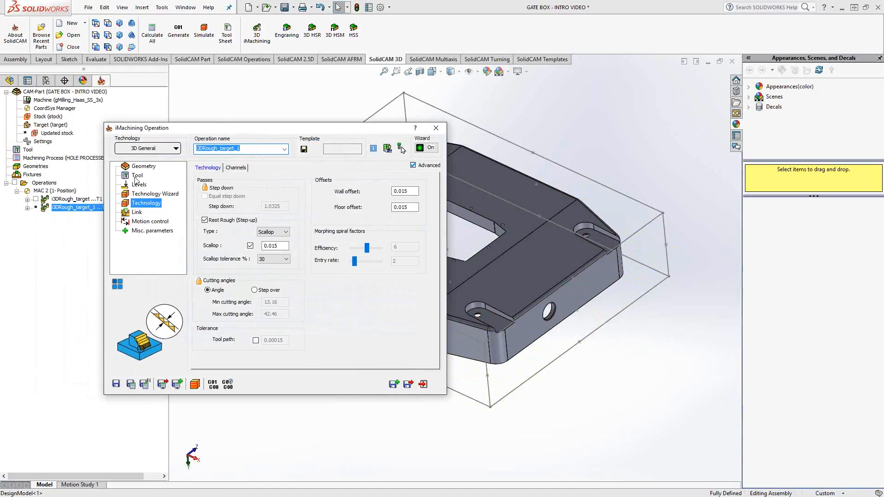
pyautogui.click(137, 176)
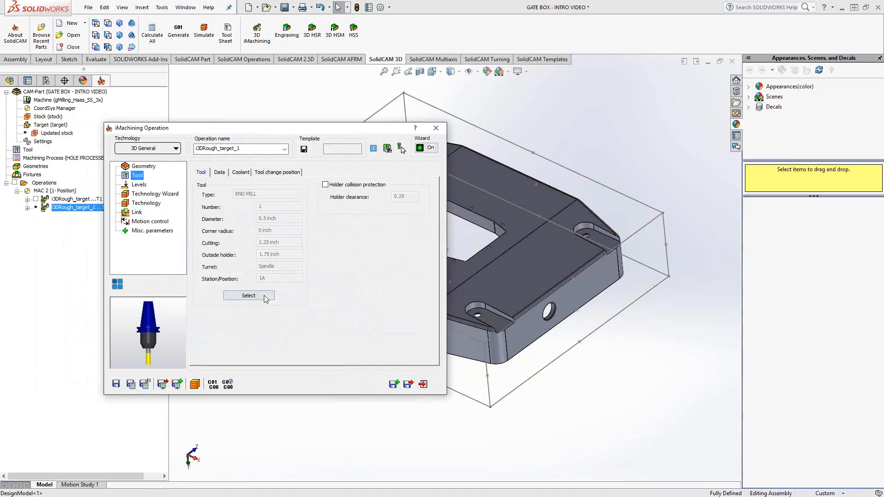
pyautogui.click(248, 295)
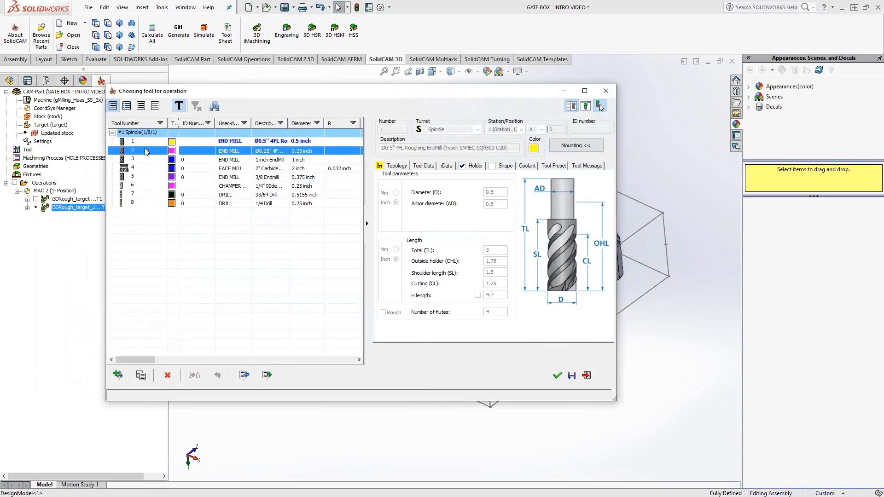
pyautogui.click(557, 376)
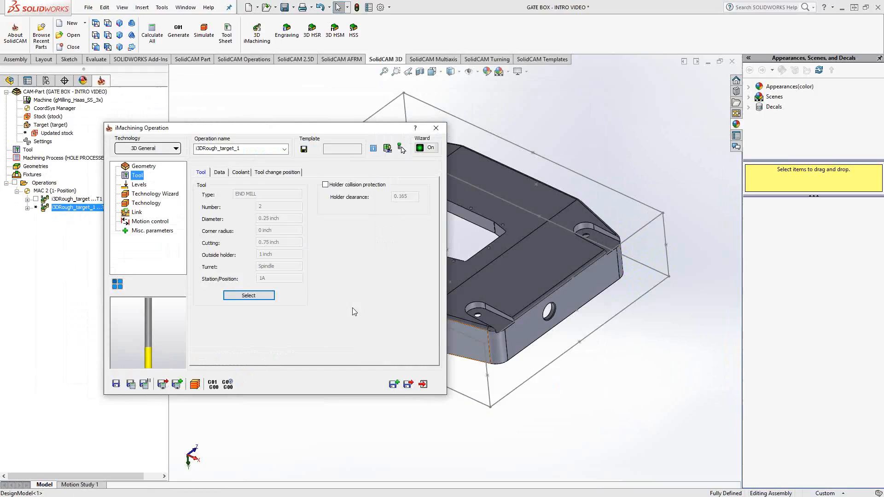
pyautogui.click(146, 203)
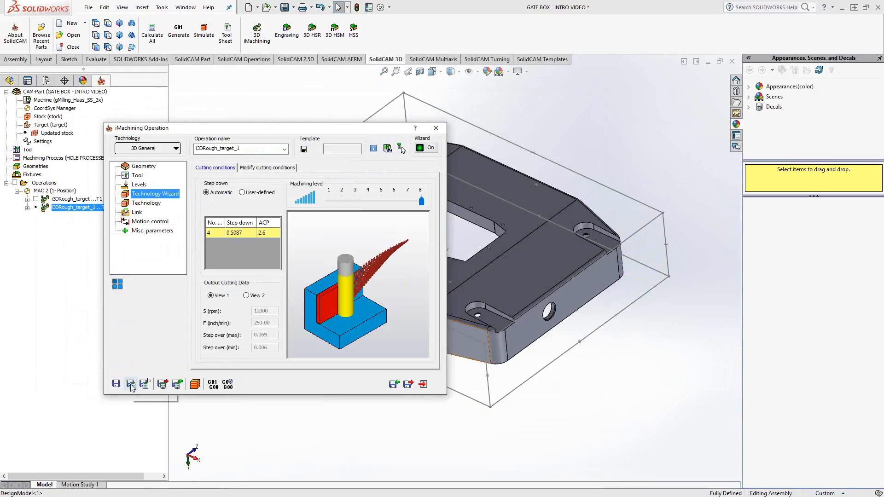
pyautogui.click(130, 384)
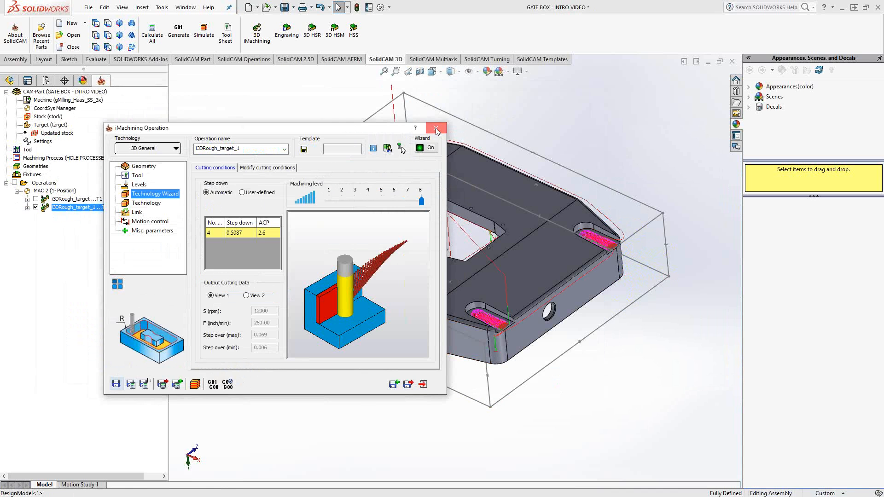
pyautogui.click(437, 128)
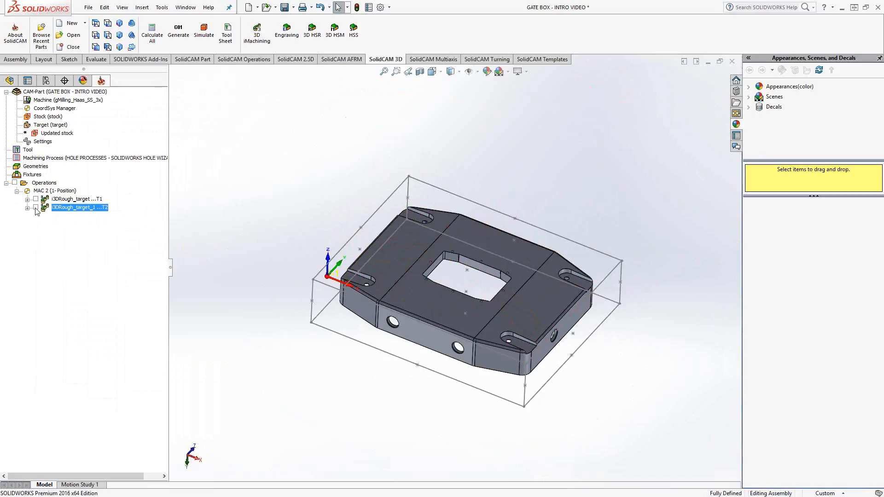
pyautogui.moveTo(241, 265)
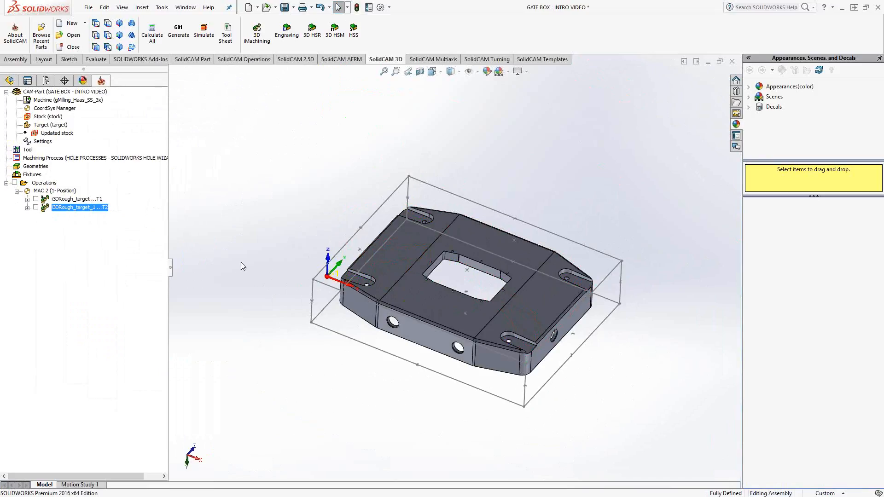
pyautogui.moveTo(237, 269)
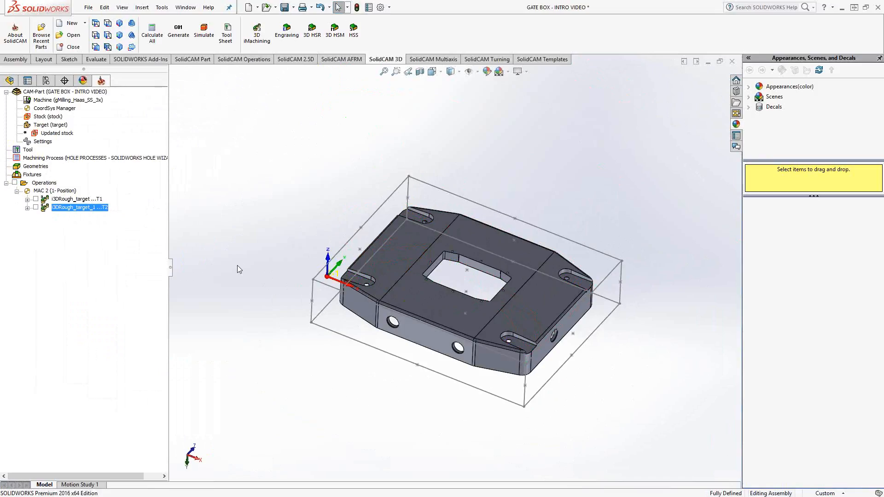
pyautogui.moveTo(284, 288)
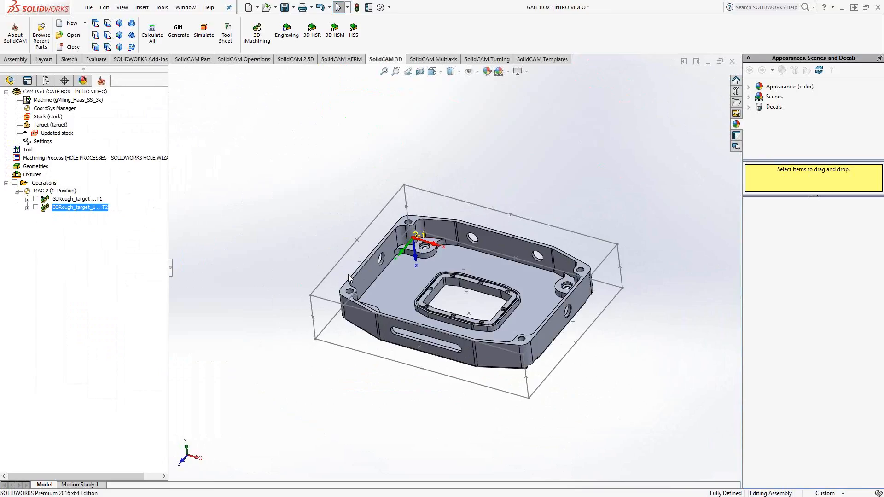
pyautogui.moveTo(76, 213)
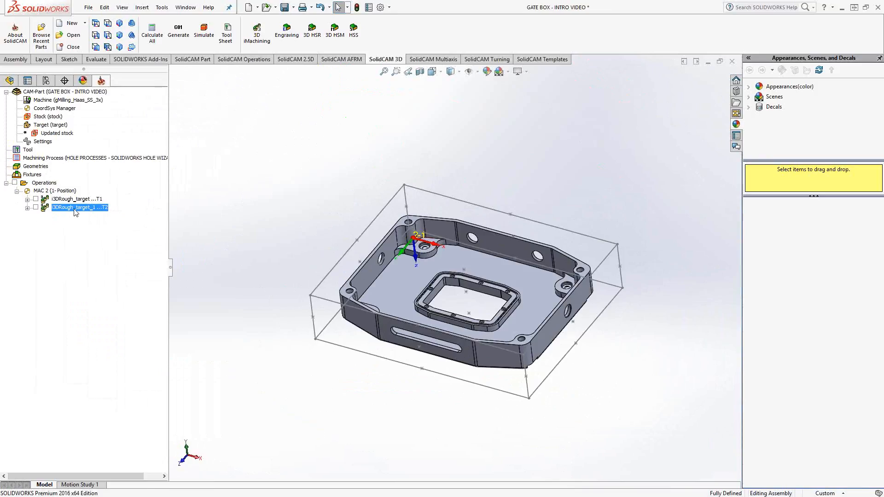
# Step: Add a third 3D iMachining operation, i3DRough_target_2, from the operations list
pyautogui.rightClick(79, 208)
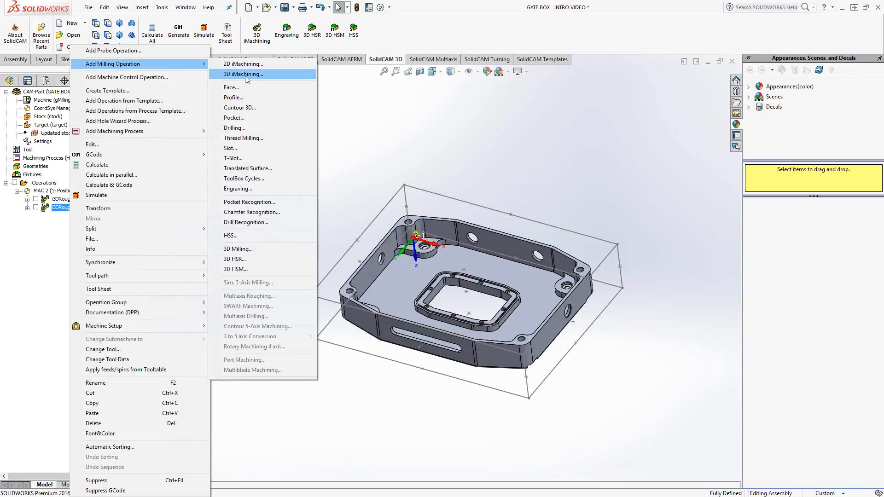
pyautogui.click(241, 74)
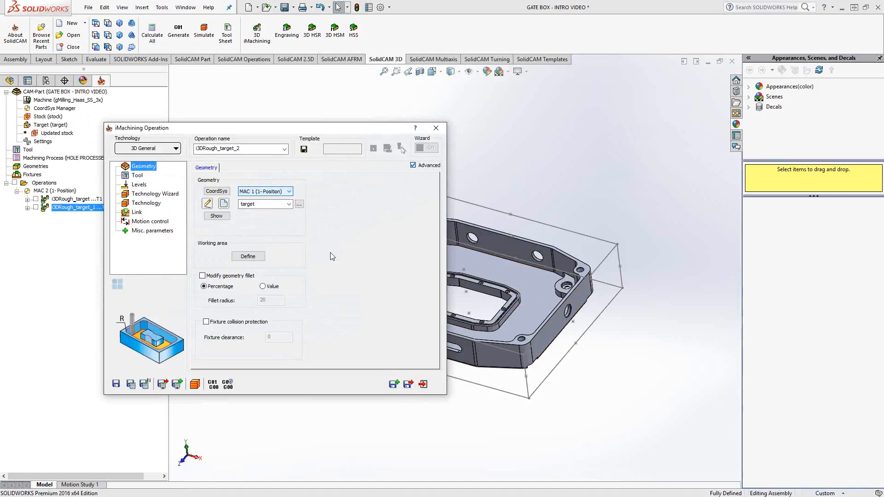
pyautogui.moveTo(341, 258)
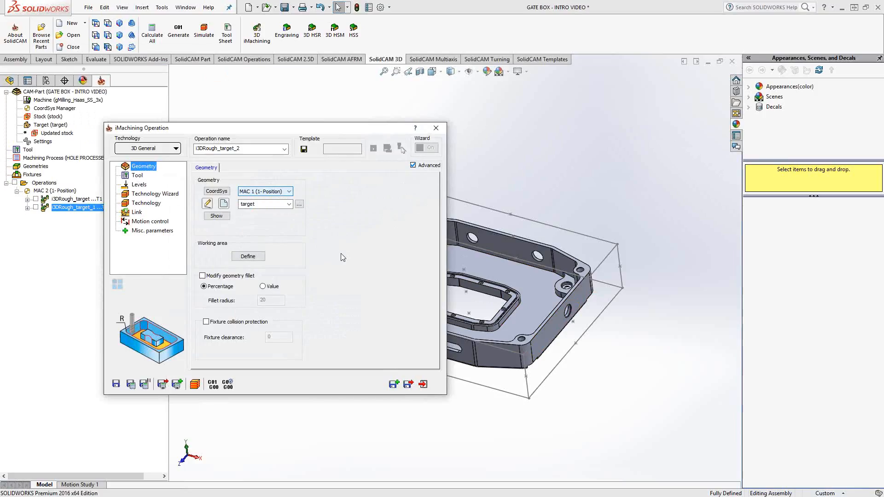
pyautogui.moveTo(204, 246)
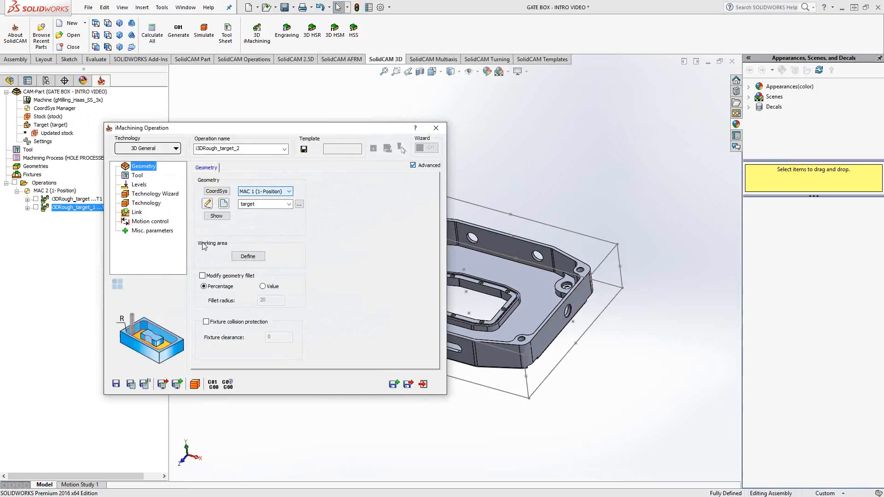
# Step: Enable working area w_a with the tool set to External at zero offset
pyautogui.click(248, 256)
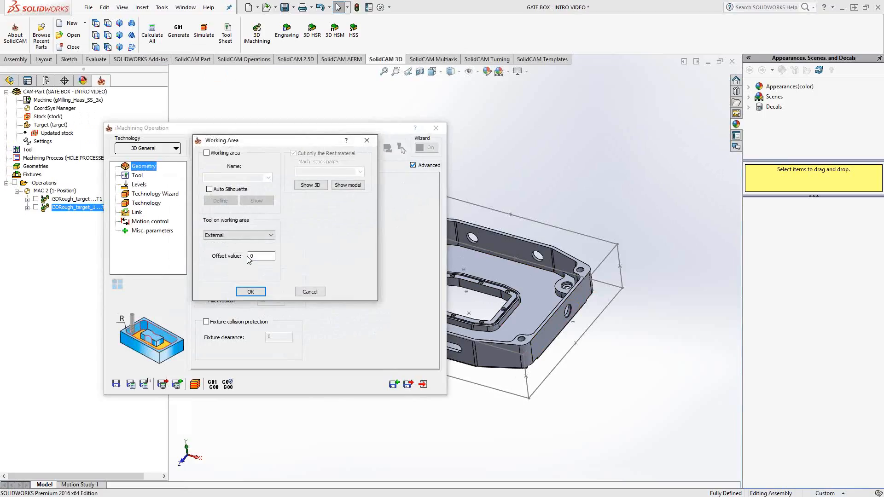
pyautogui.moveTo(313, 201)
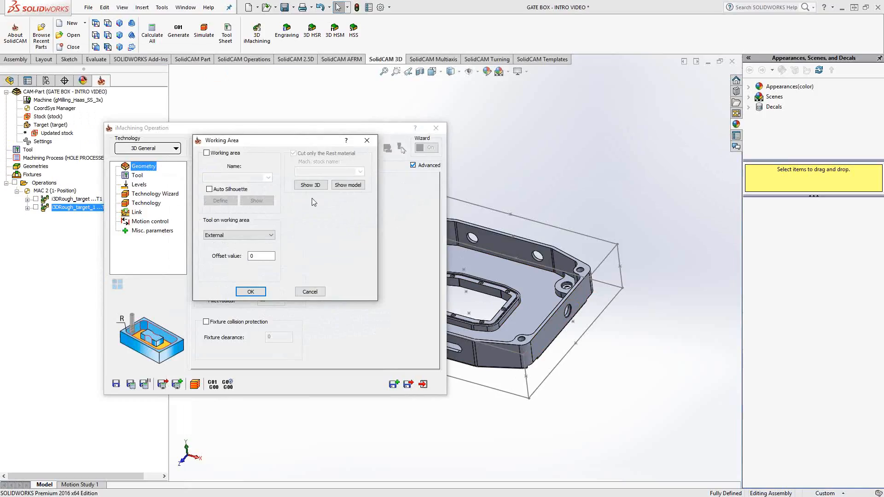
pyautogui.click(207, 153)
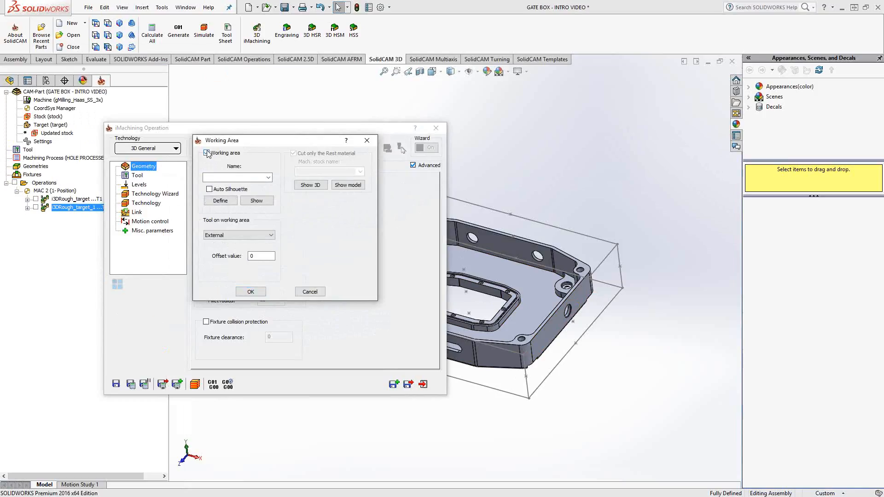
pyautogui.click(220, 201)
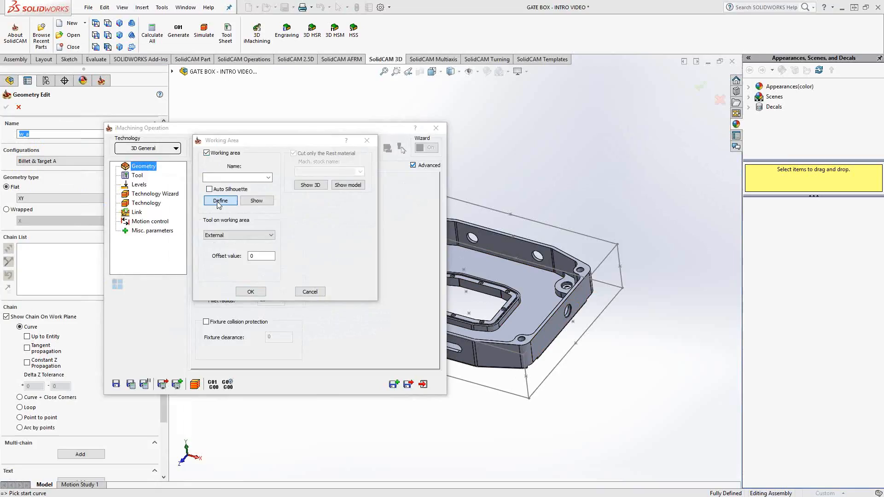
pyautogui.click(310, 292)
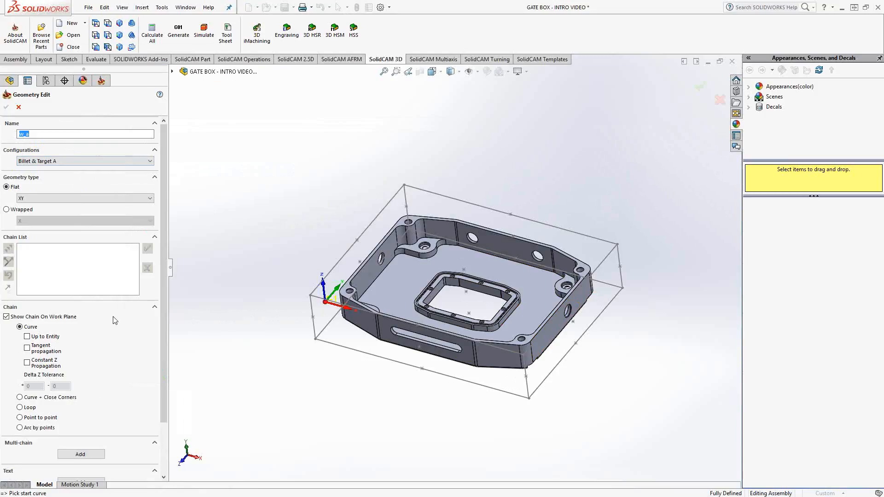
pyautogui.moveTo(113, 328)
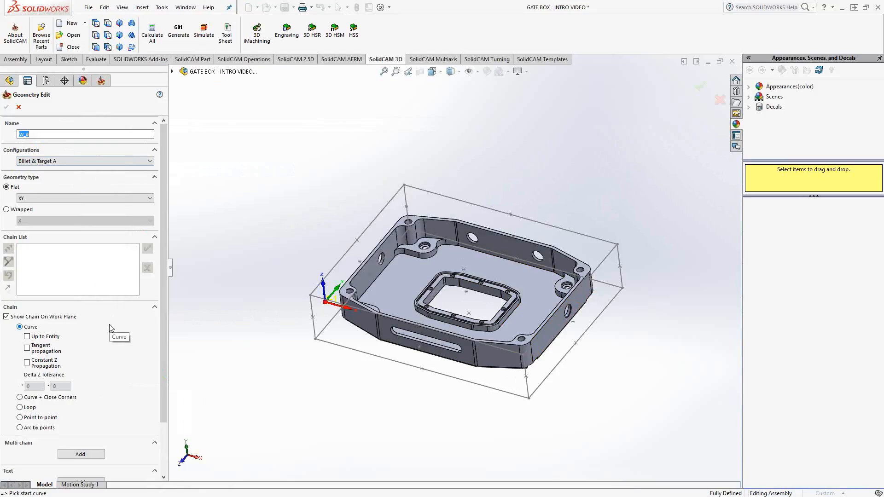
pyautogui.moveTo(92, 329)
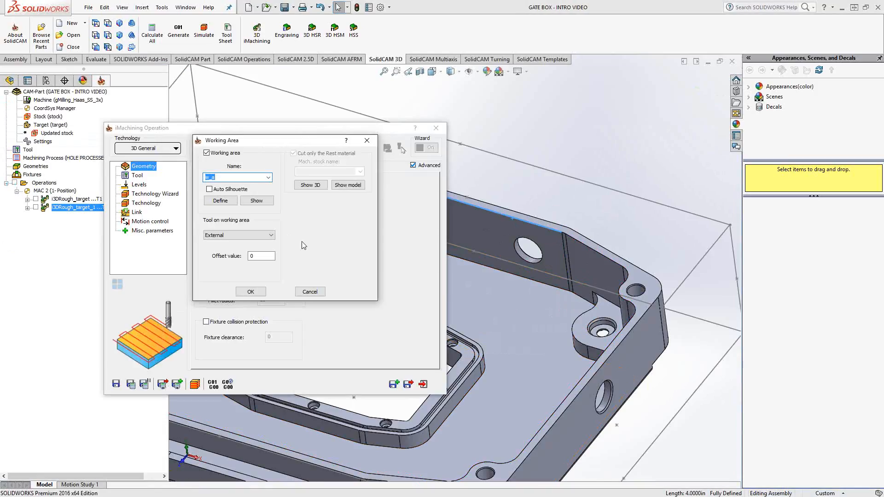
pyautogui.click(269, 236)
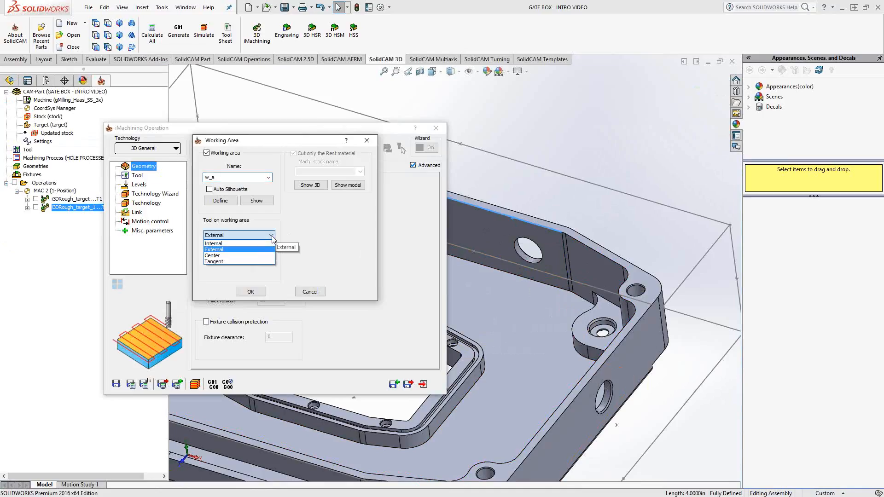
pyautogui.moveTo(74, 331)
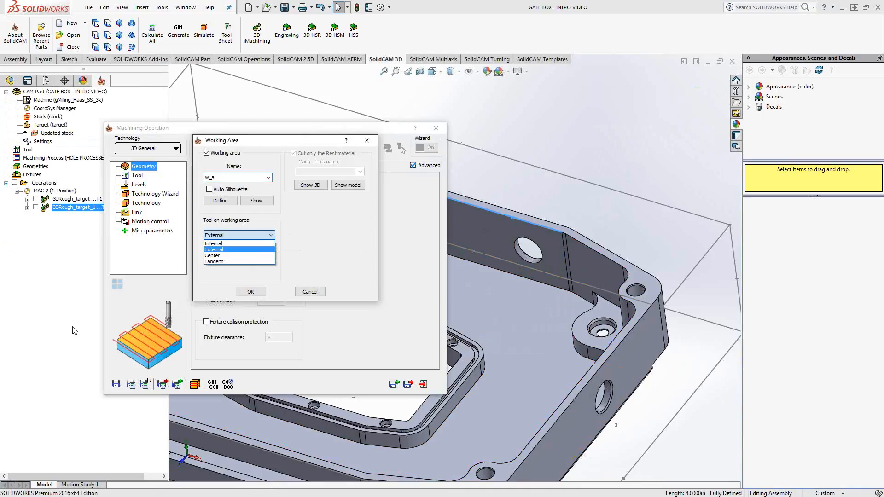
pyautogui.moveTo(156, 340)
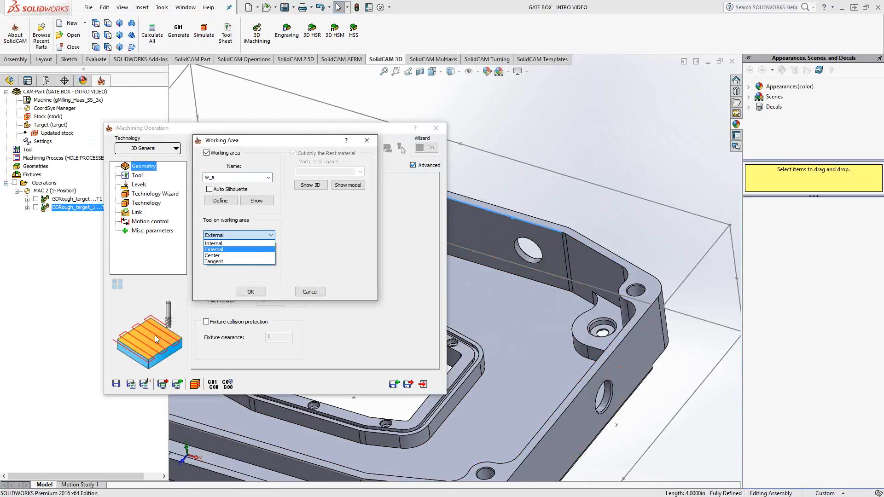
pyautogui.click(214, 249)
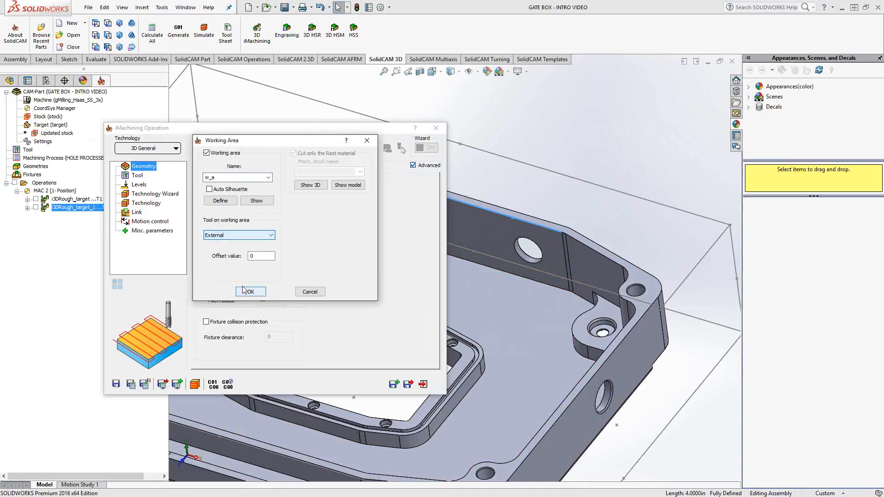
pyautogui.click(249, 291)
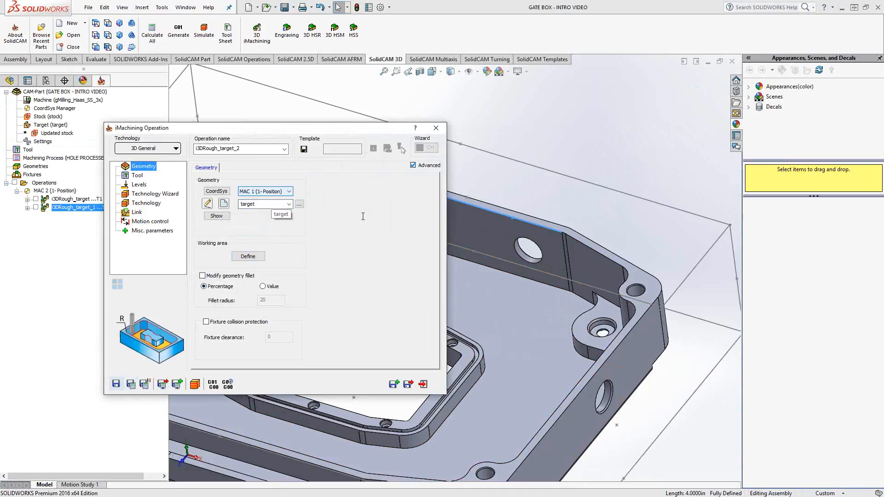
# Step: Assign tool 1, the half-inch end mill, to the operation
pyautogui.click(137, 175)
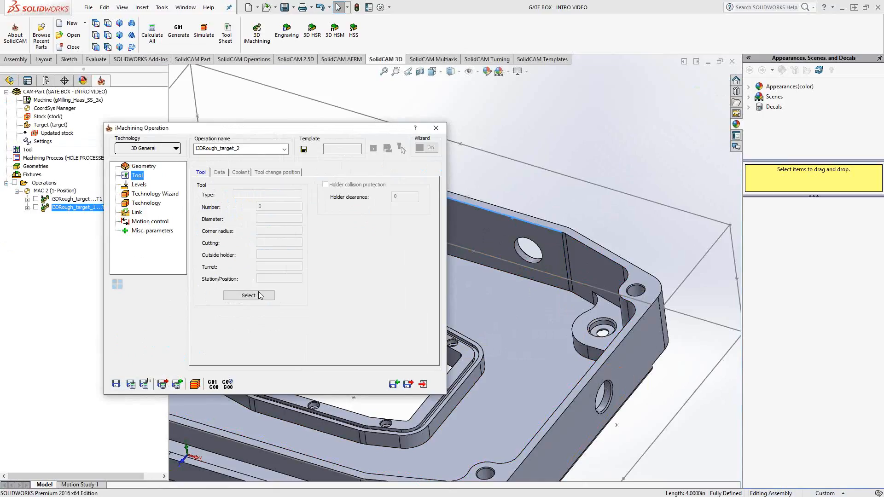
pyautogui.click(248, 296)
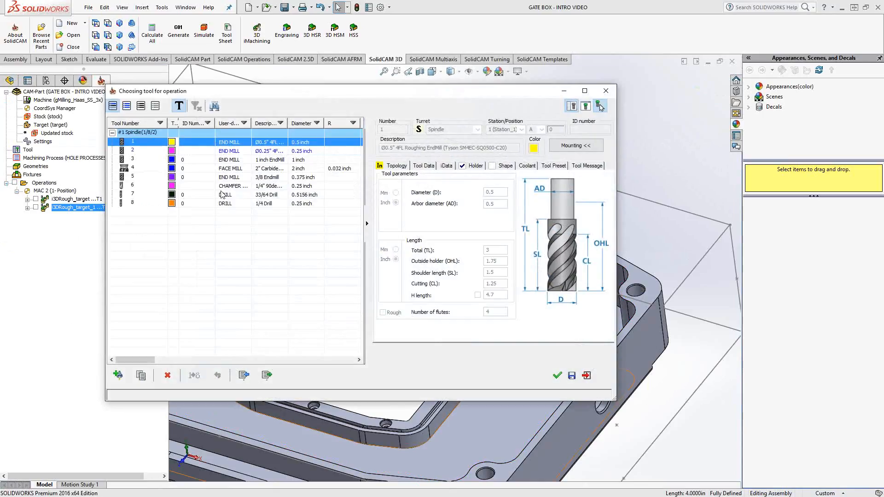
pyautogui.click(557, 375)
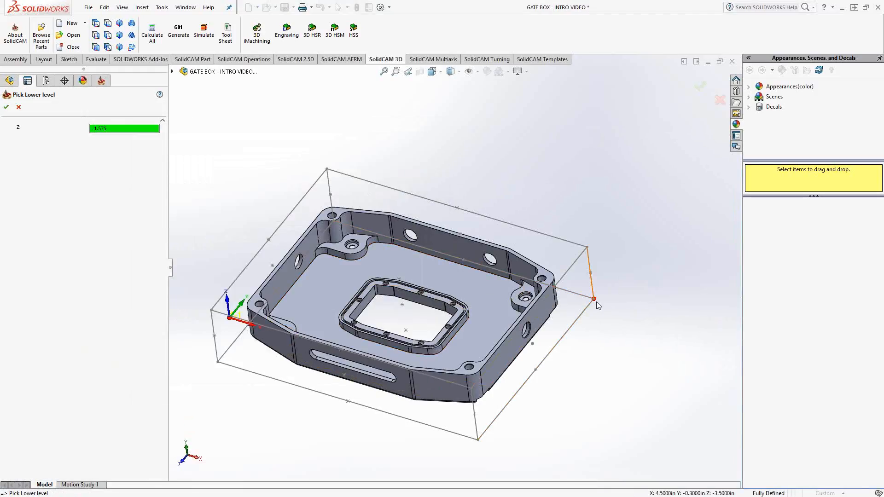
# Step: Confirm the lower milling level and adjust the machining level in the Technology Wizard
pyautogui.click(6, 107)
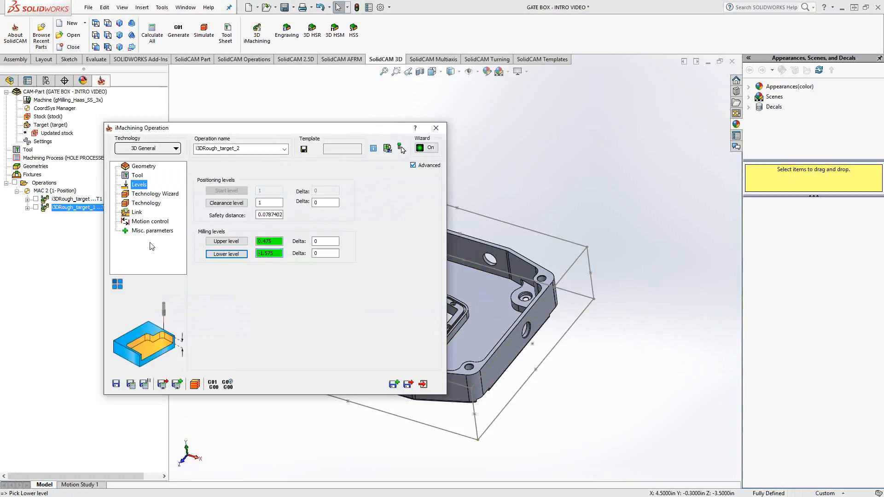
pyautogui.moveTo(152, 245)
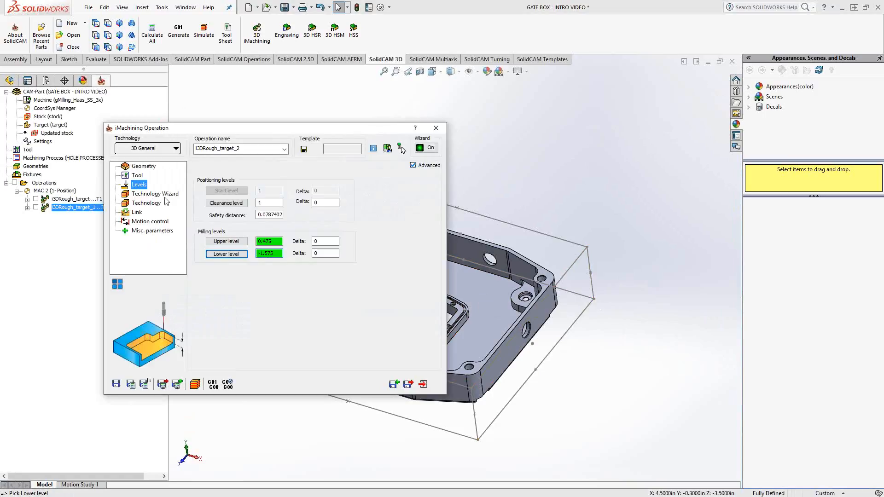
pyautogui.click(157, 194)
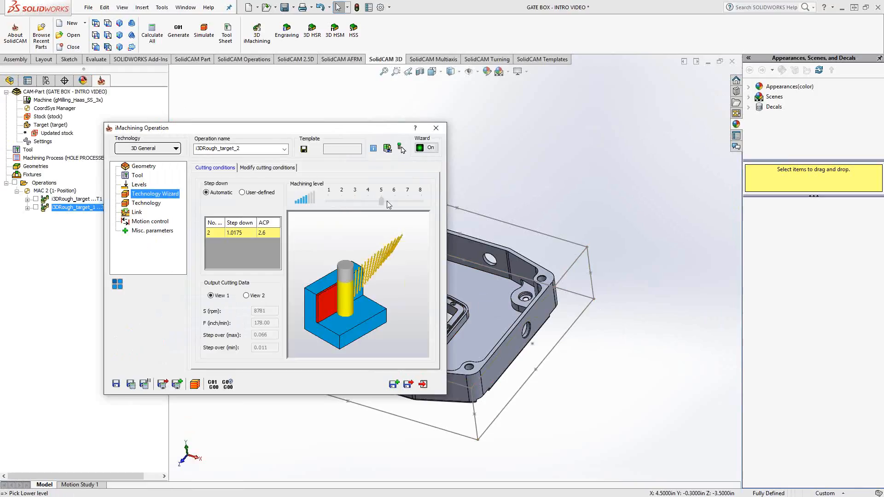
pyautogui.click(146, 203)
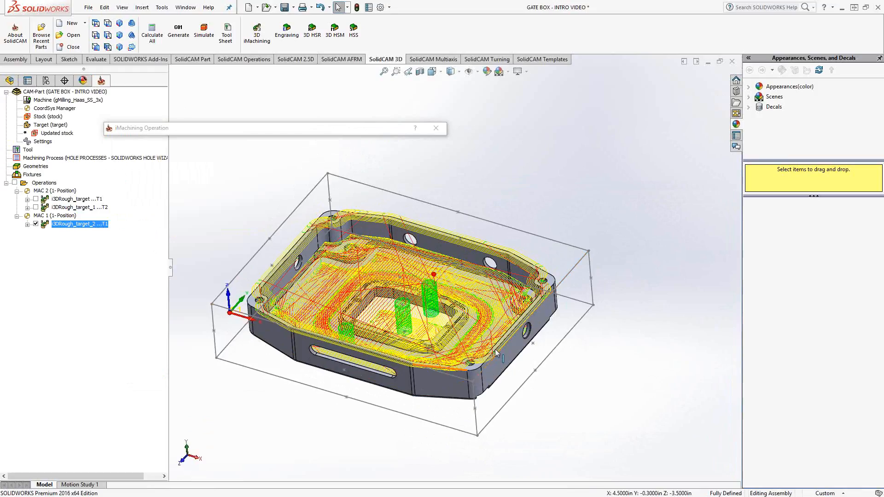
# Step: Zoom in on the gate box corner hole to inspect the toolpath
pyautogui.scroll(3)
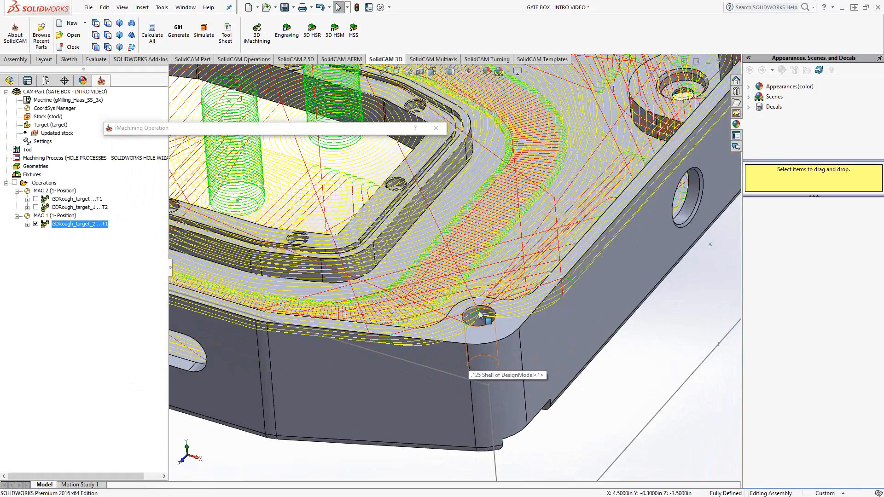
pyautogui.moveTo(519, 317)
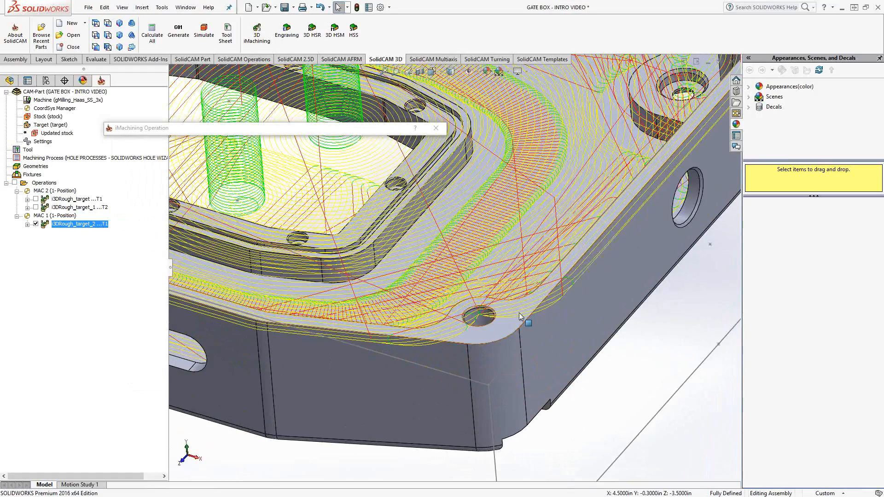
pyautogui.moveTo(285, 190)
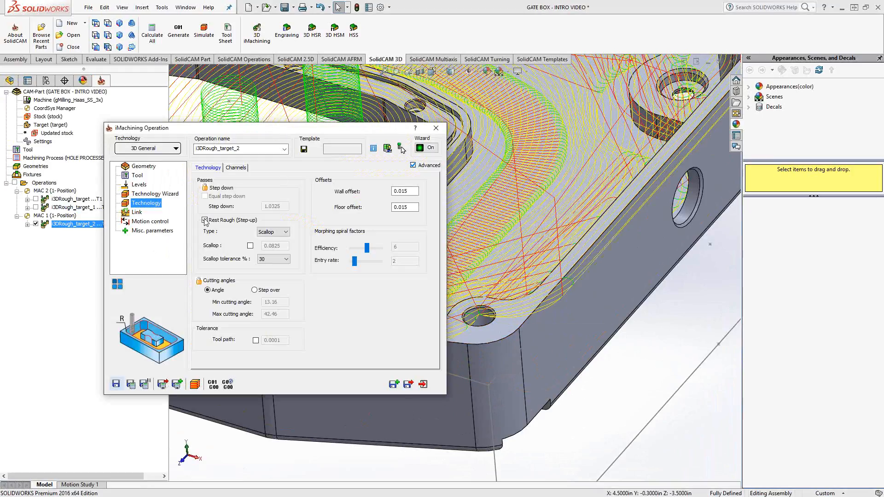
# Step: Set the working area's tool position to Internal and recalculate i3DRough_target_2
pyautogui.click(144, 165)
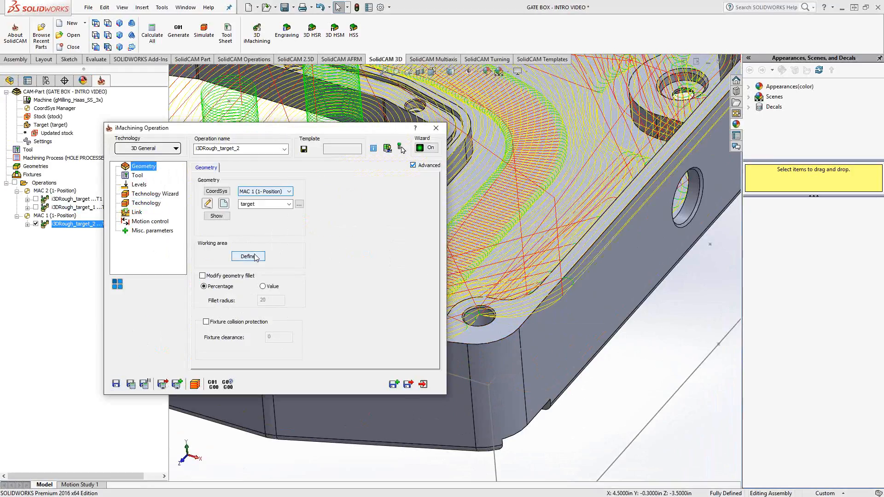
pyautogui.click(248, 256)
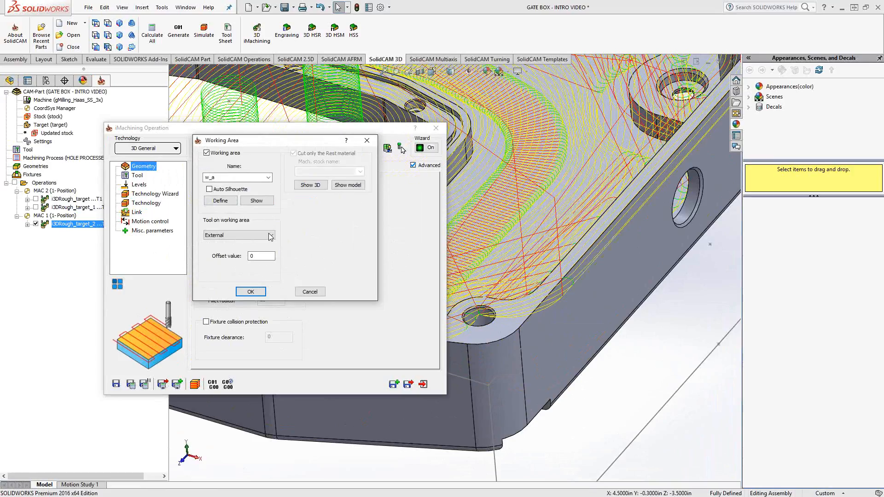
pyautogui.click(269, 236)
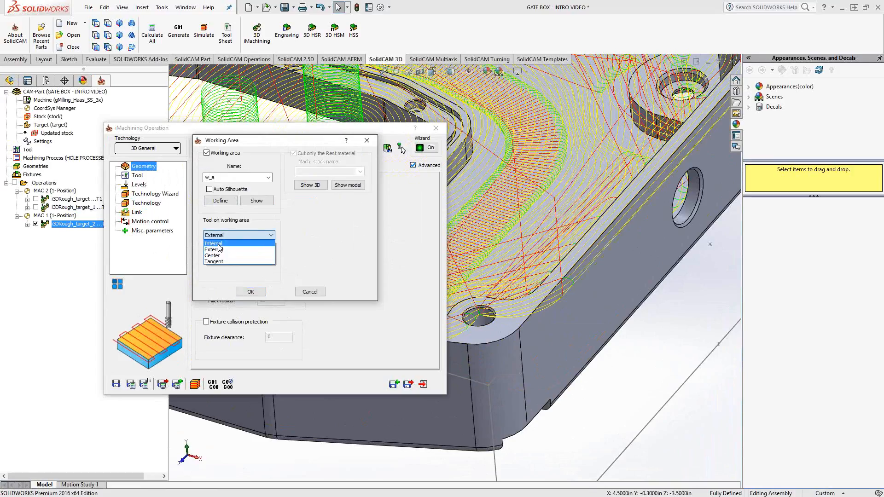
pyautogui.click(214, 243)
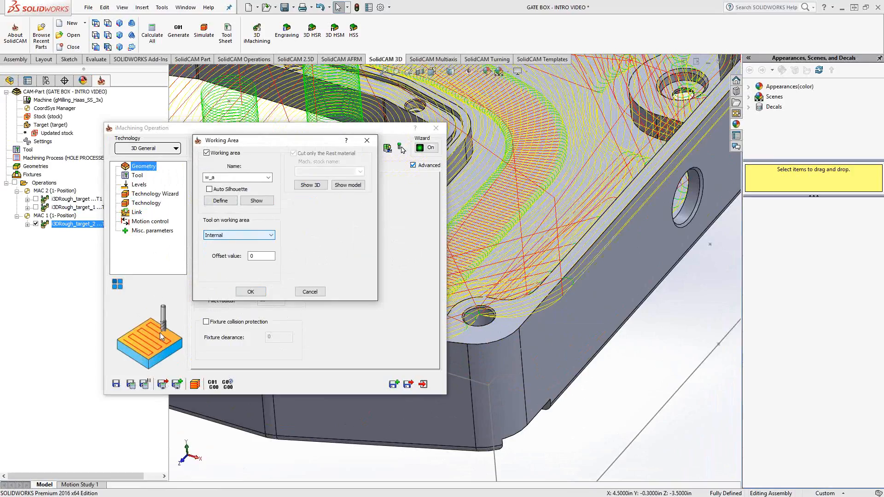
pyautogui.moveTo(241, 305)
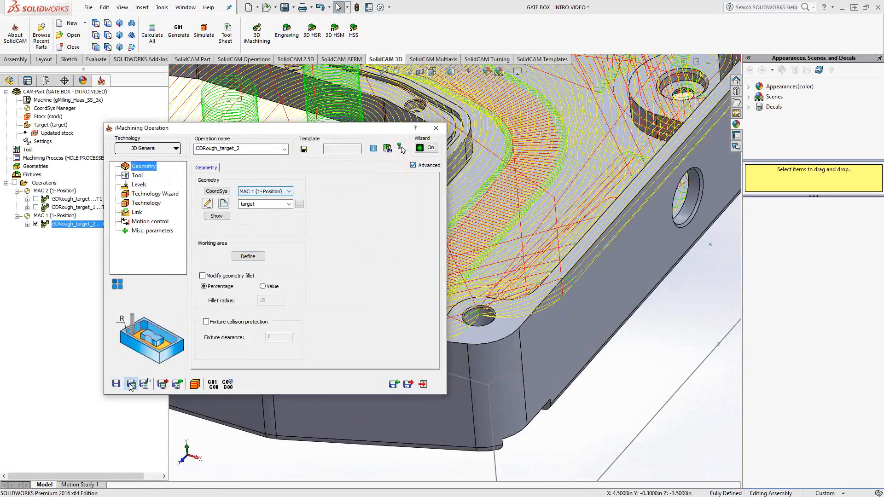
pyautogui.click(130, 384)
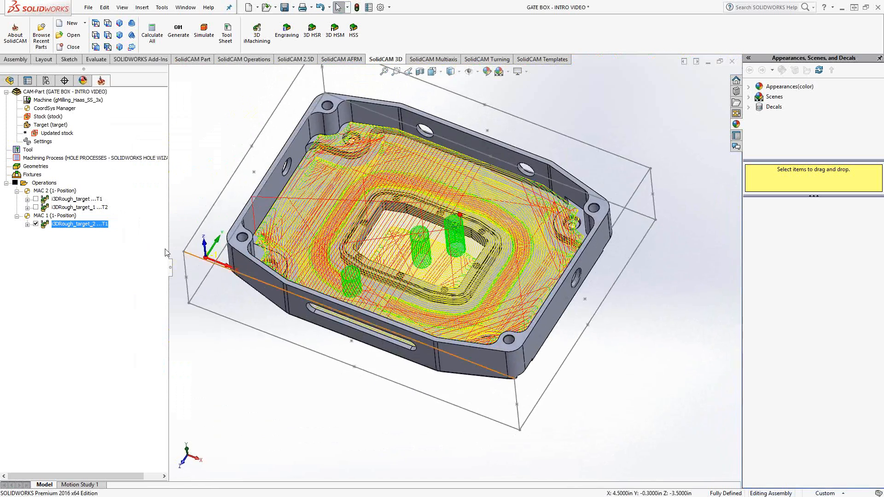
pyautogui.doubleClick(79, 224)
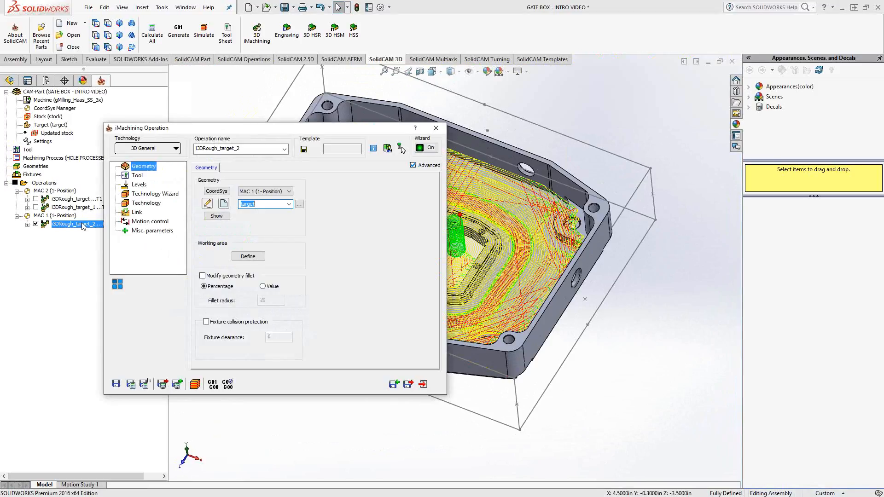
pyautogui.click(249, 256)
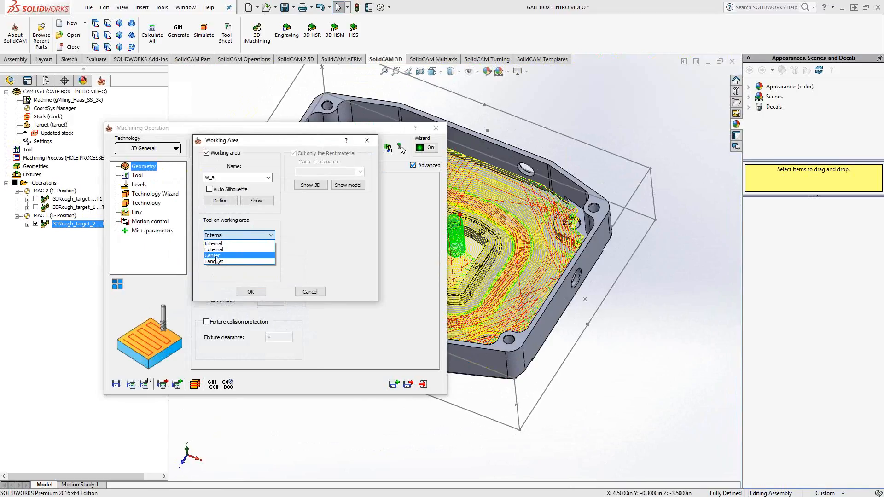
pyautogui.moveTo(214, 262)
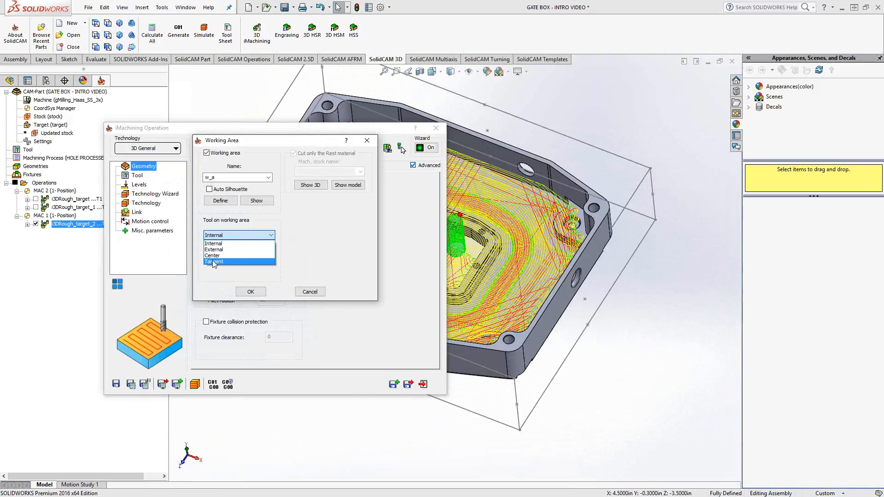
pyautogui.moveTo(213, 268)
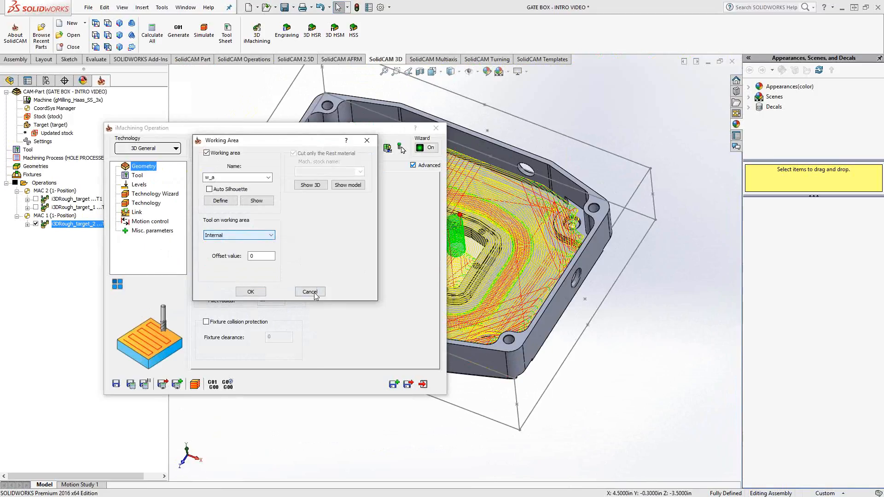
pyautogui.click(309, 291)
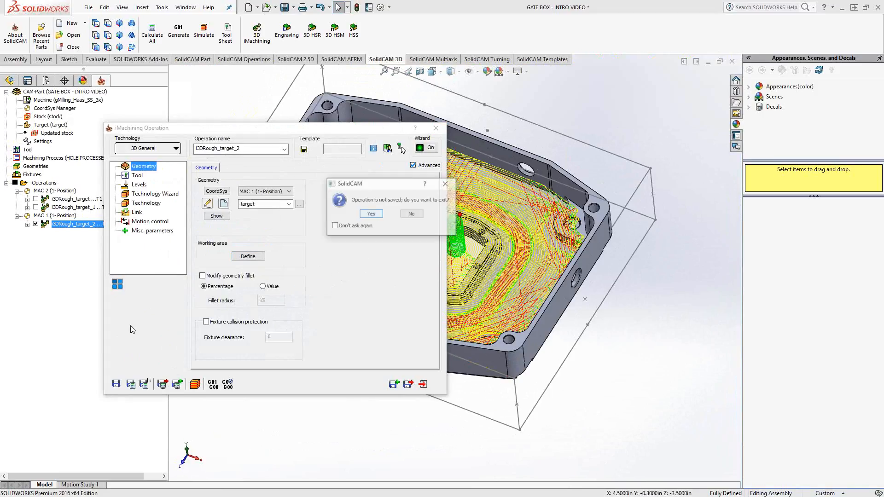
pyautogui.click(370, 214)
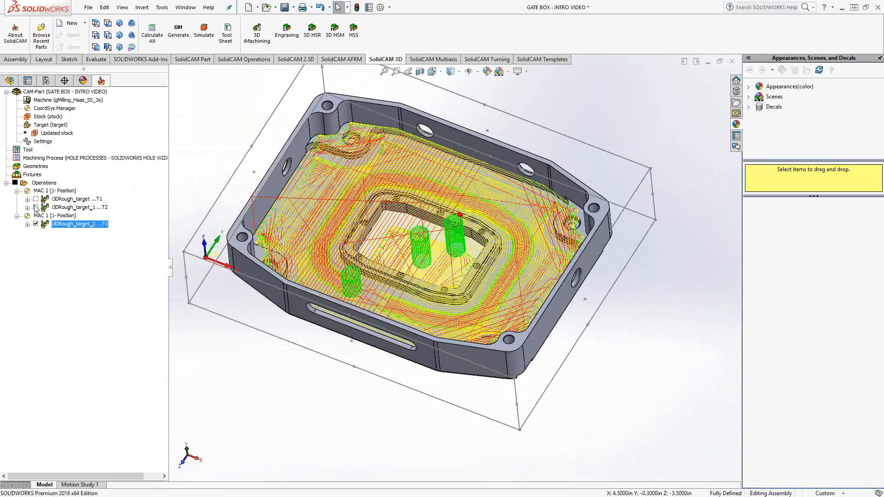
pyautogui.moveTo(82, 251)
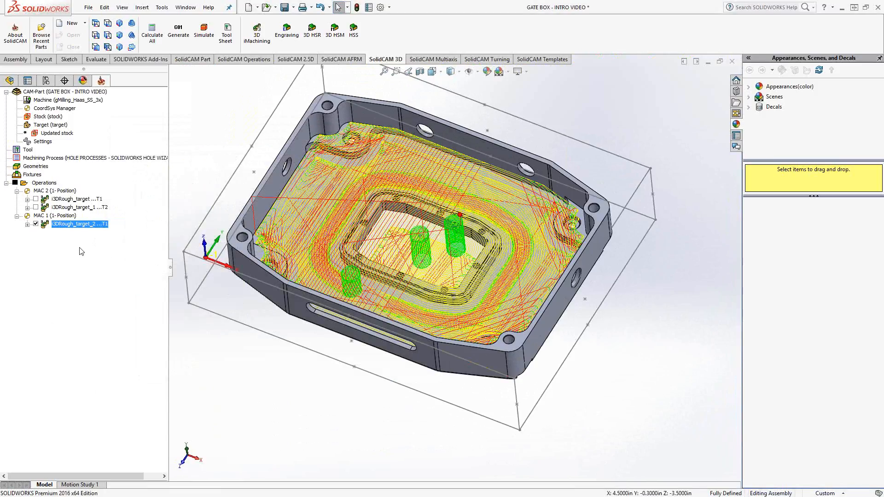